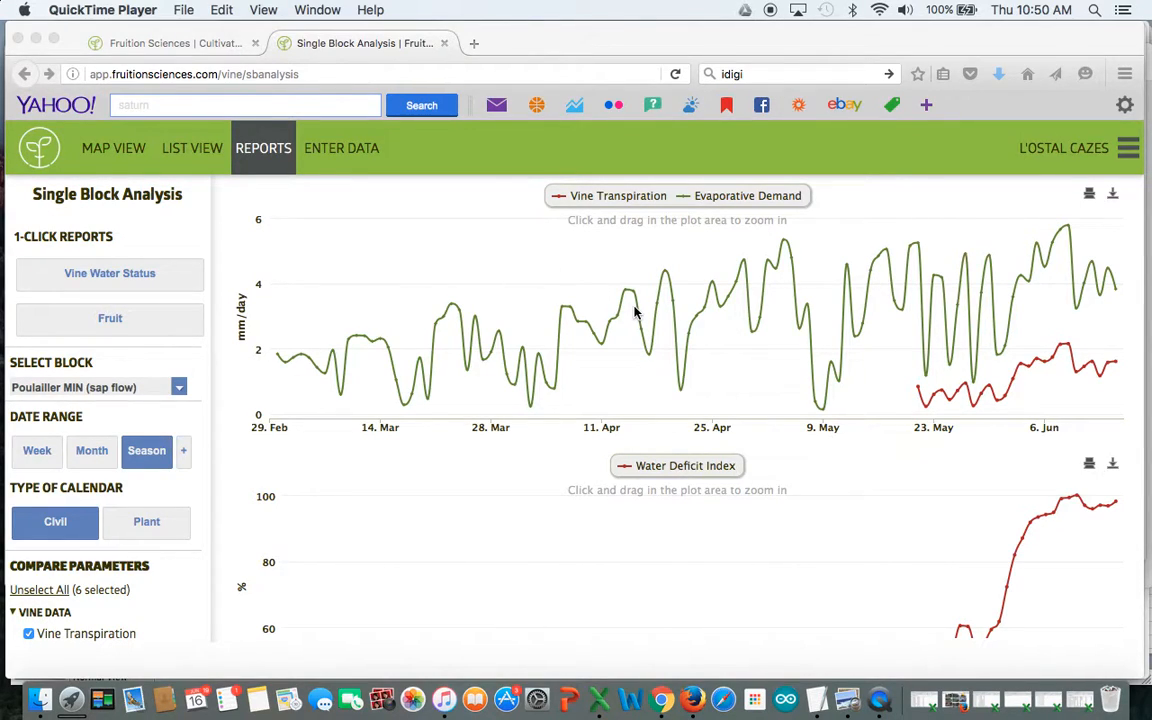
Step: Bring up the saved June–September Water Deficit Index chart screenshot over the Fruition Sciences report
scroll("down", 3)
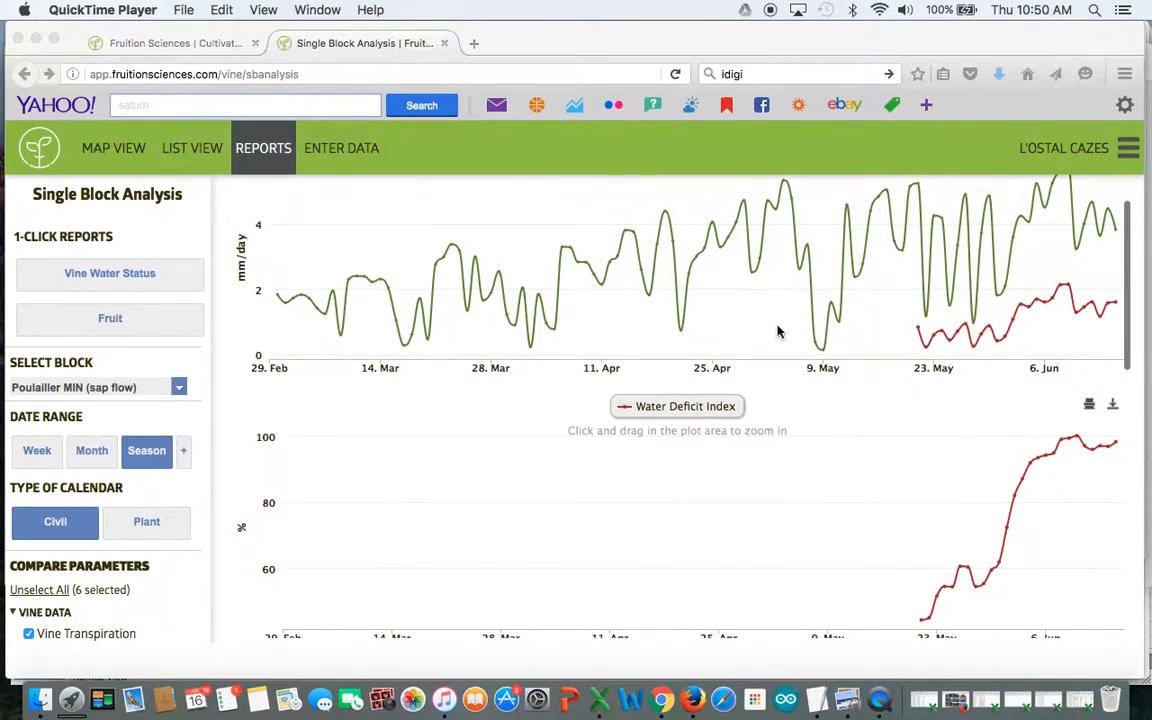
scroll("up", 3)
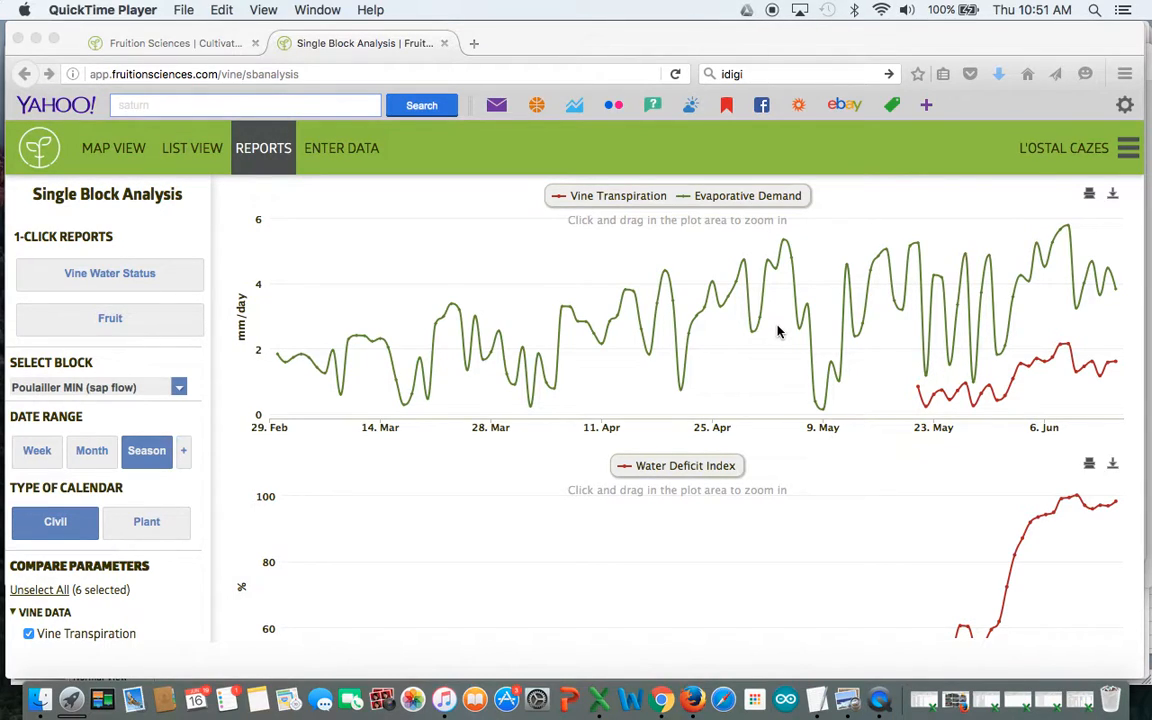
mouse_move(376, 240)
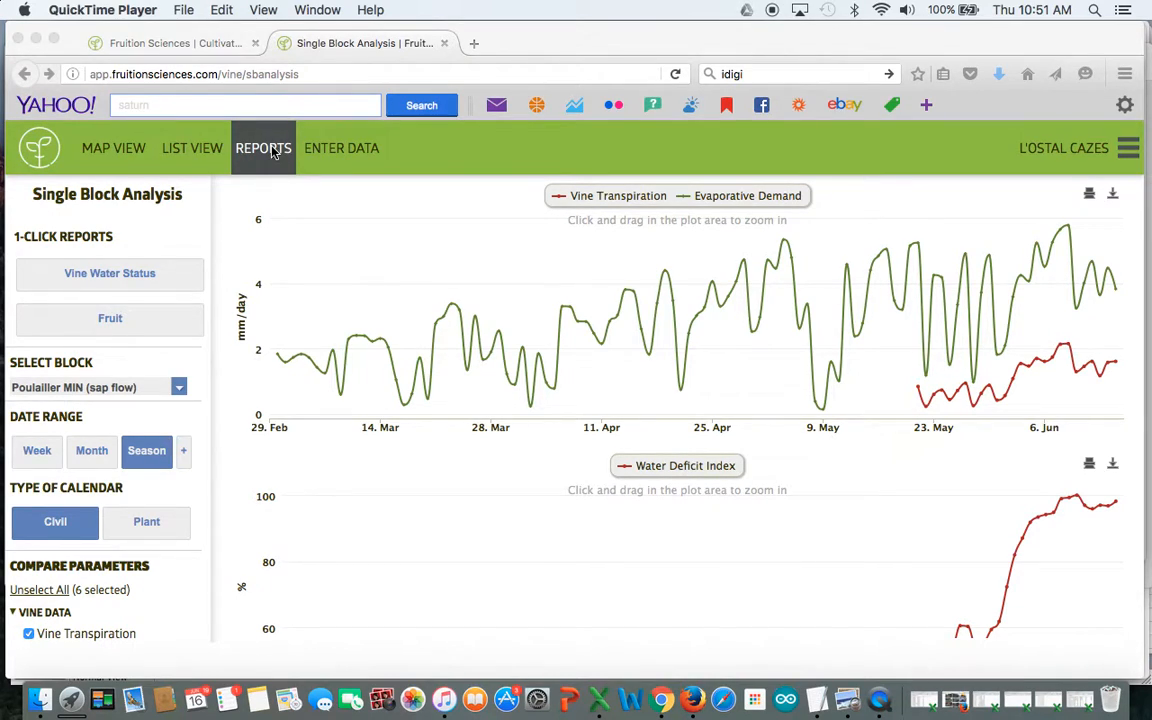
left_click(264, 148)
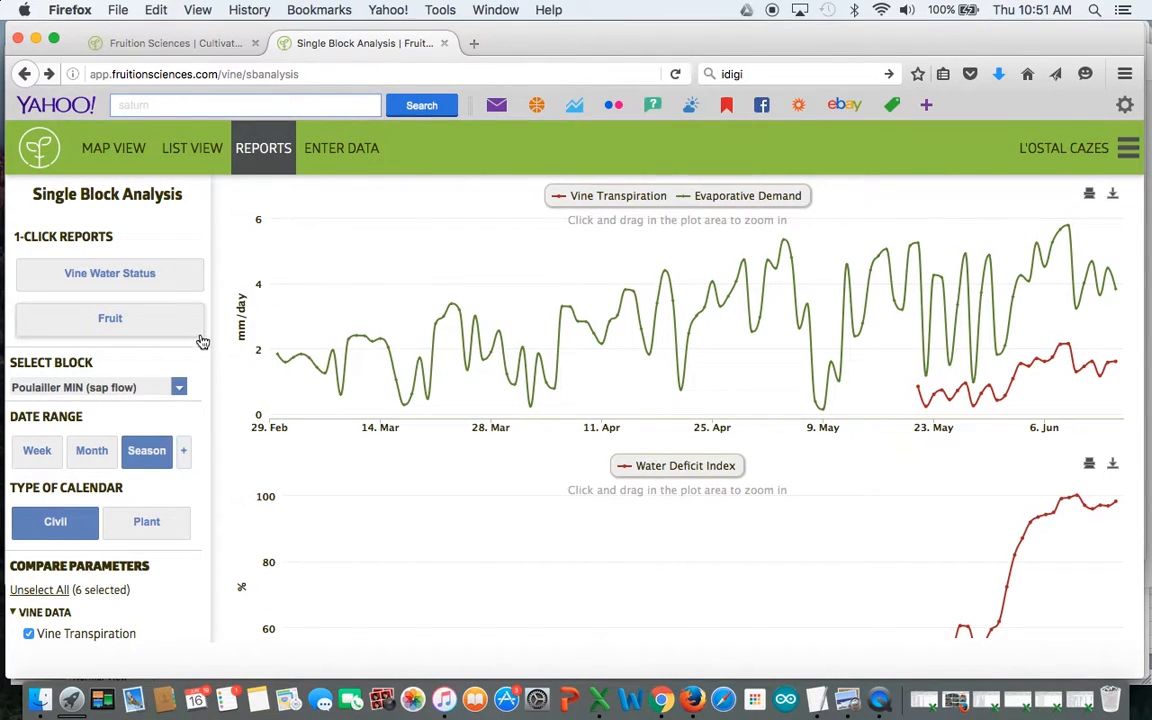
mouse_move(172, 354)
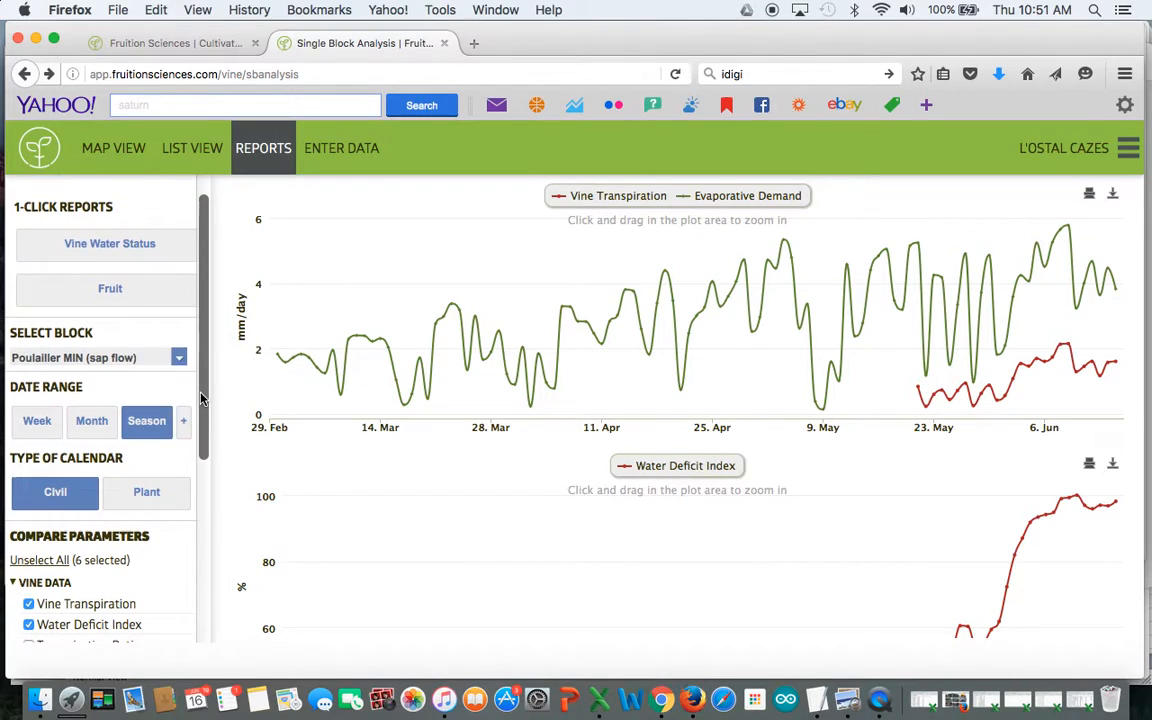
mouse_move(196, 382)
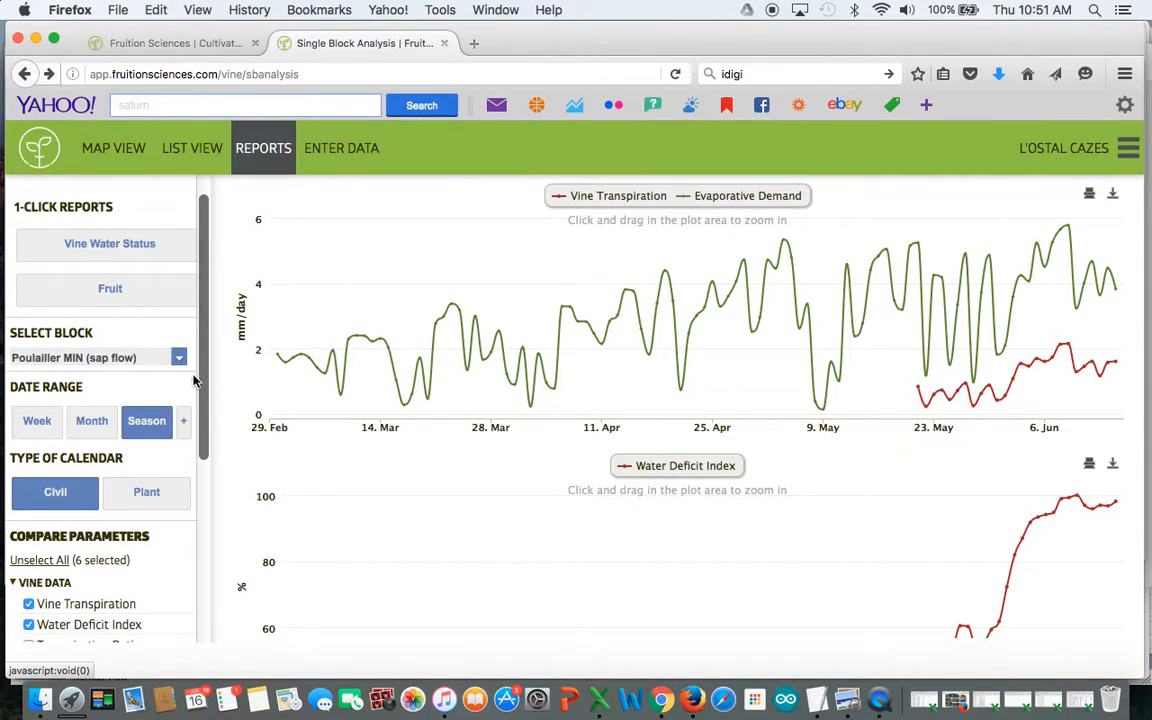
mouse_move(458, 370)
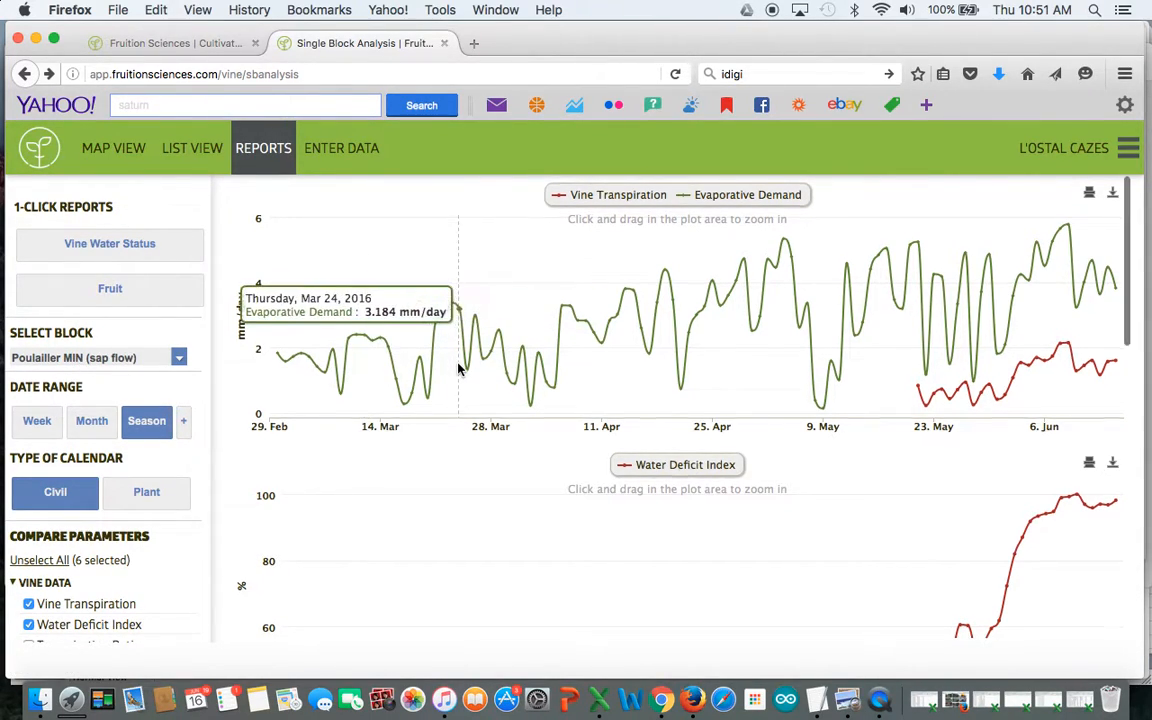
scroll("down", 3)
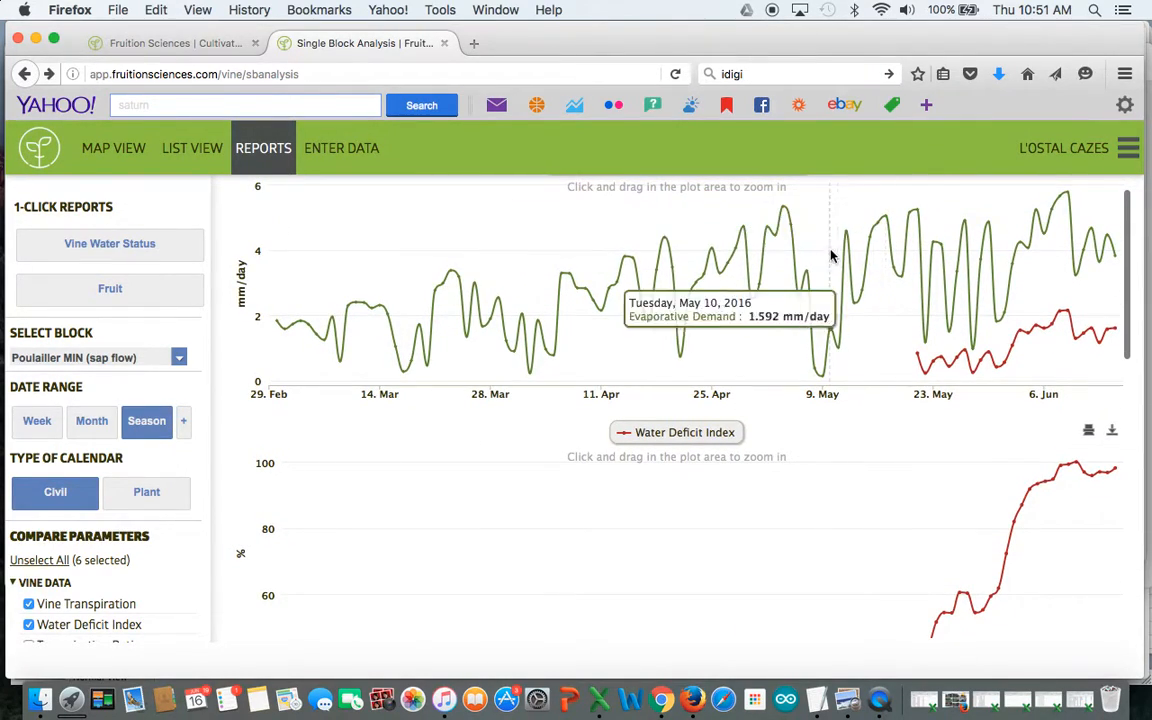
mouse_move(996, 284)
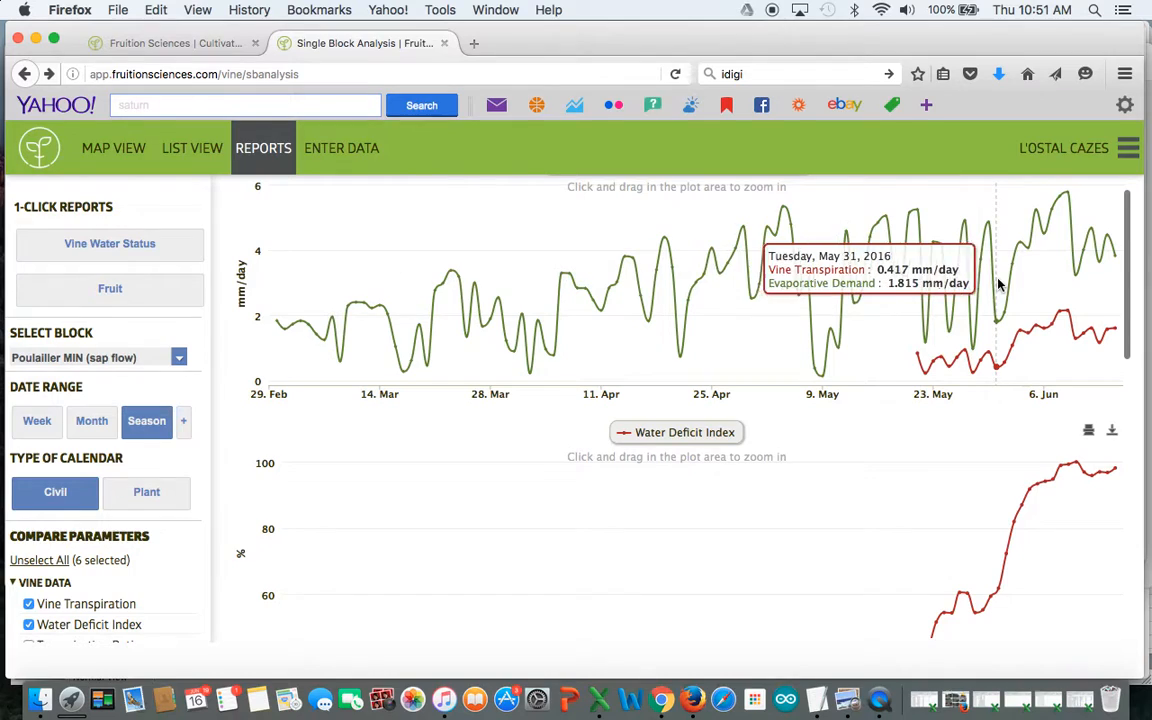
mouse_move(918, 360)
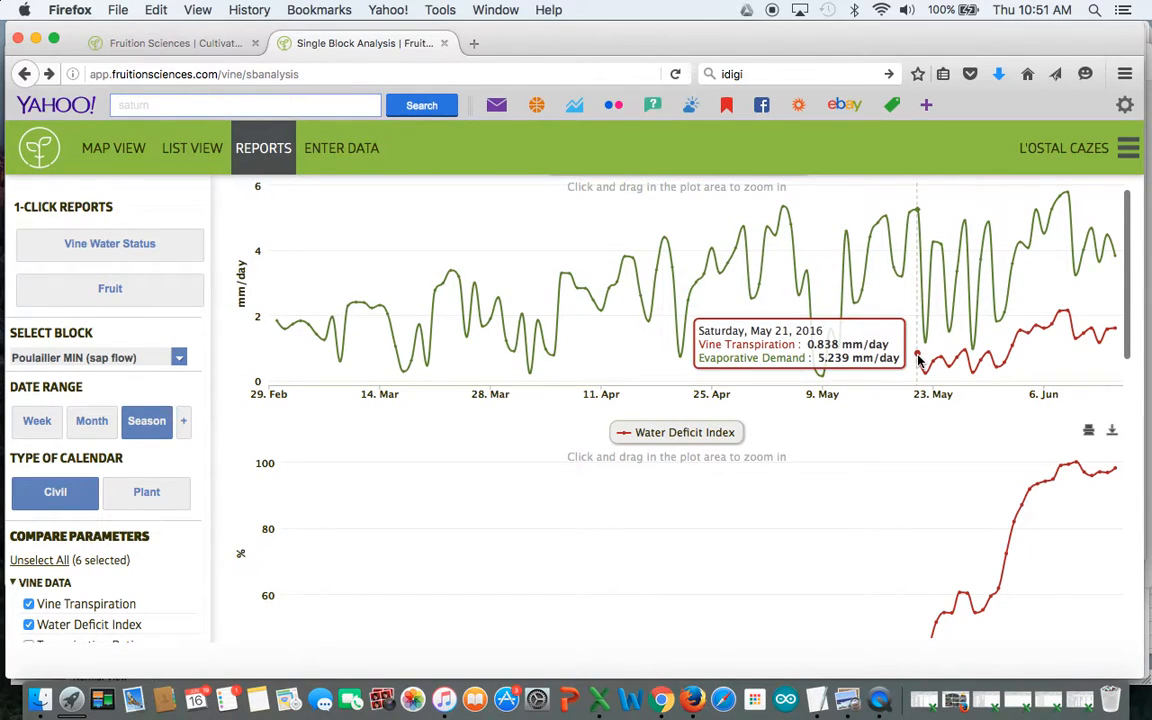
mouse_move(1028, 356)
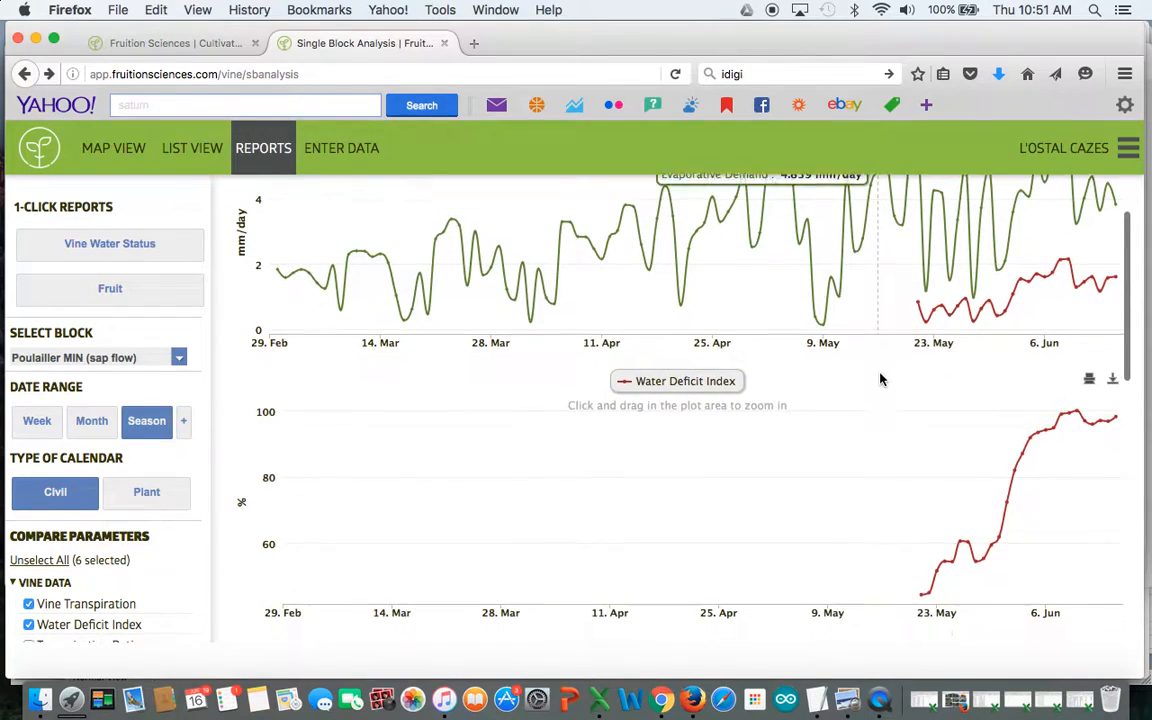
mouse_move(896, 536)
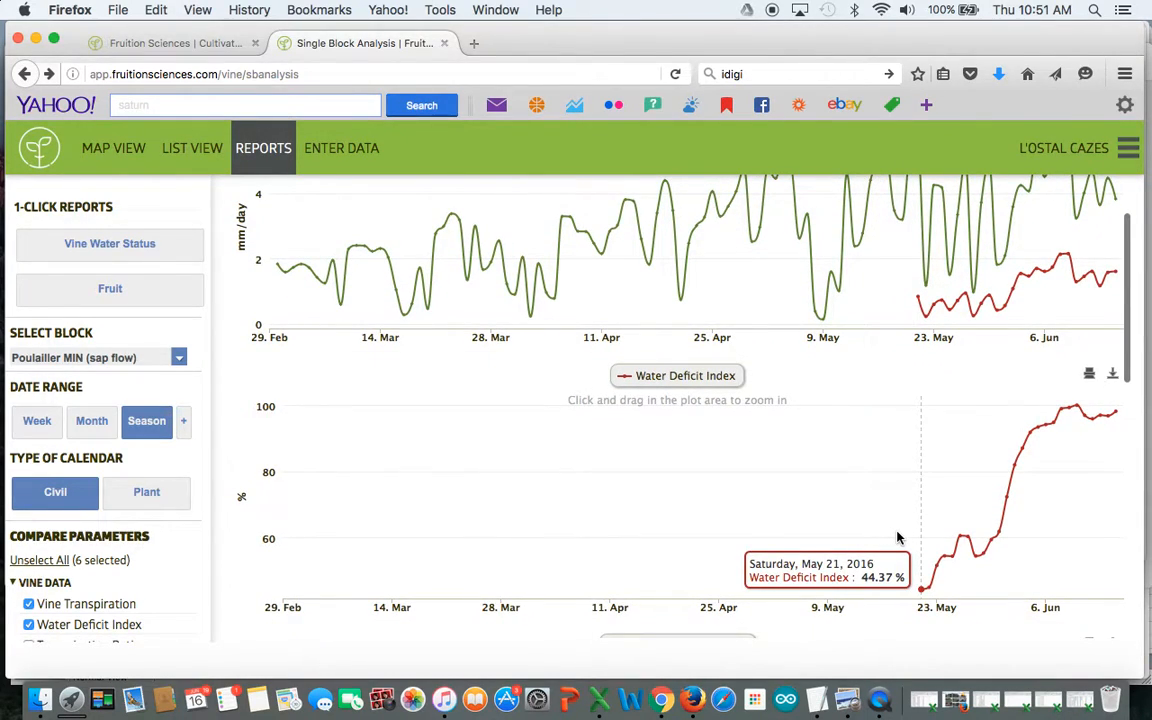
mouse_move(928, 310)
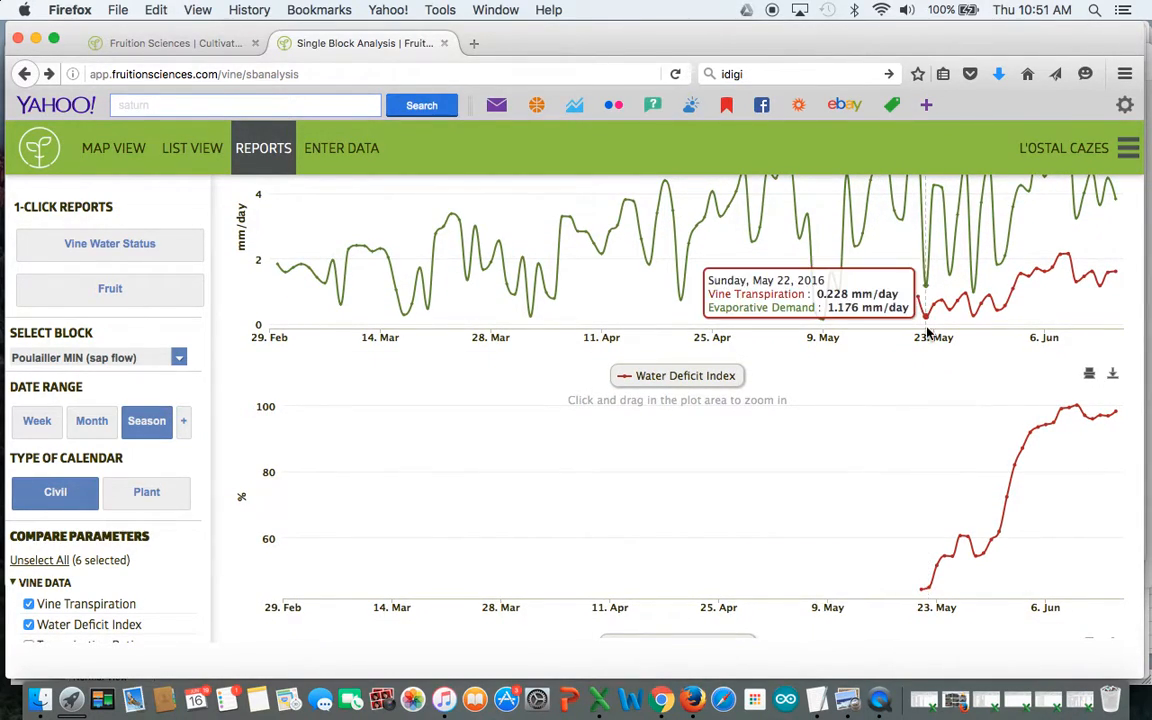
mouse_move(930, 284)
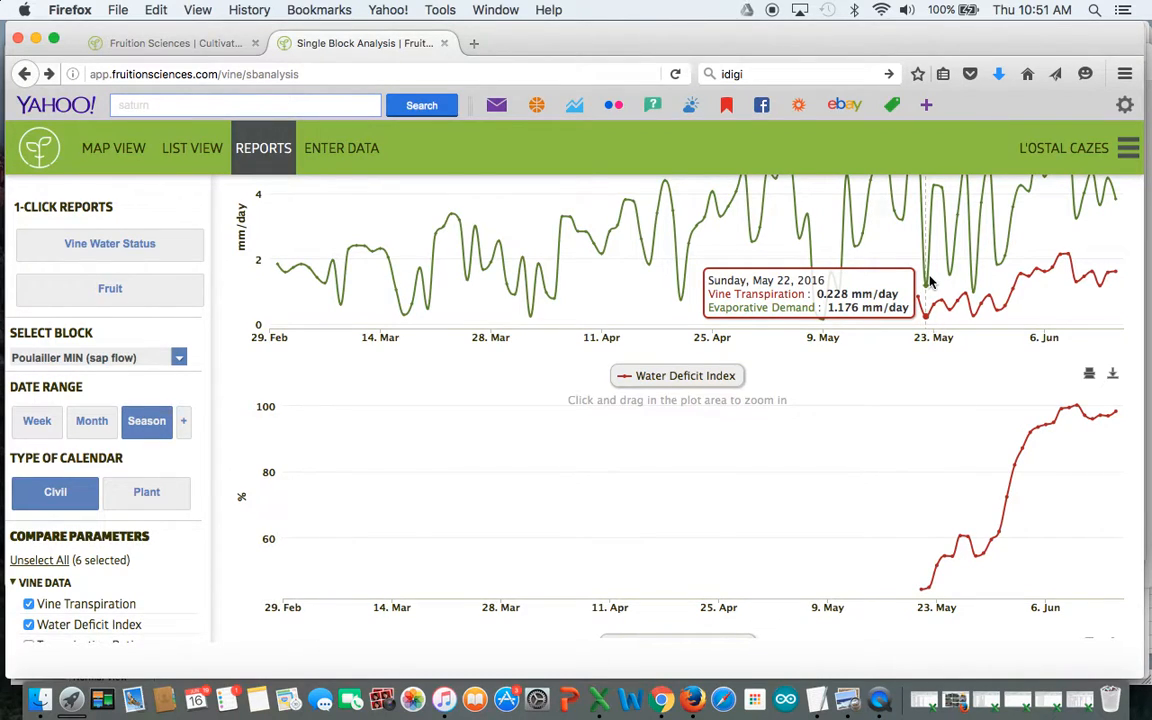
mouse_move(936, 550)
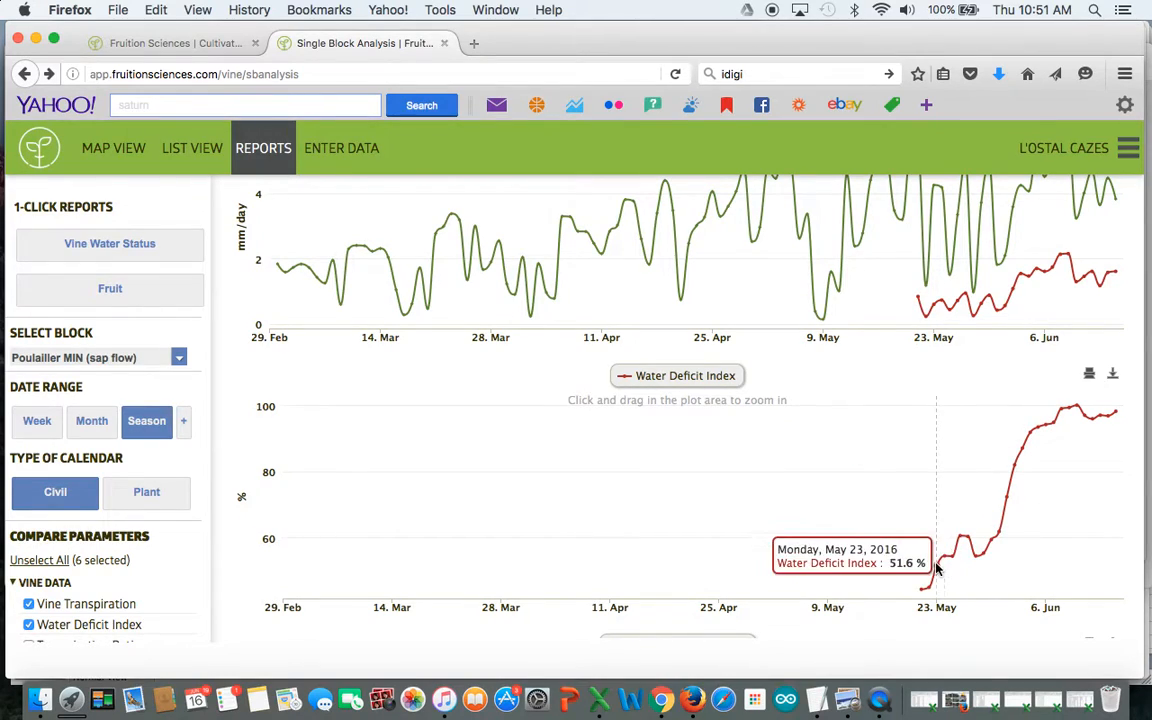
mouse_move(1084, 440)
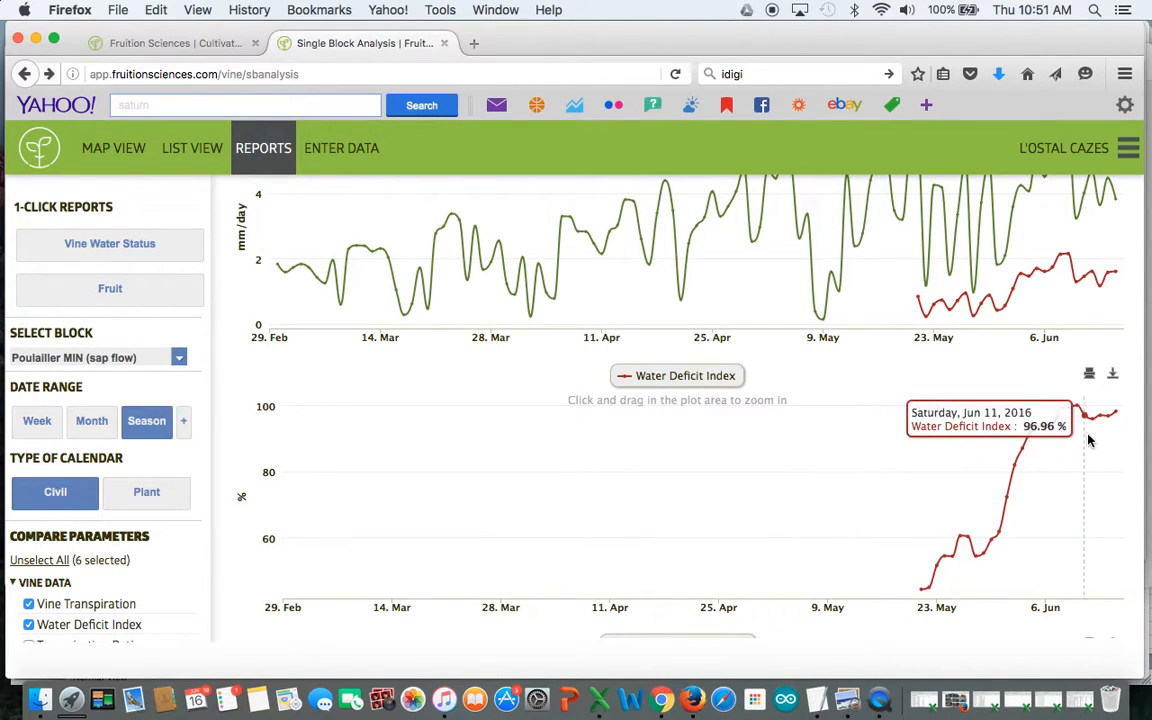
mouse_move(1050, 428)
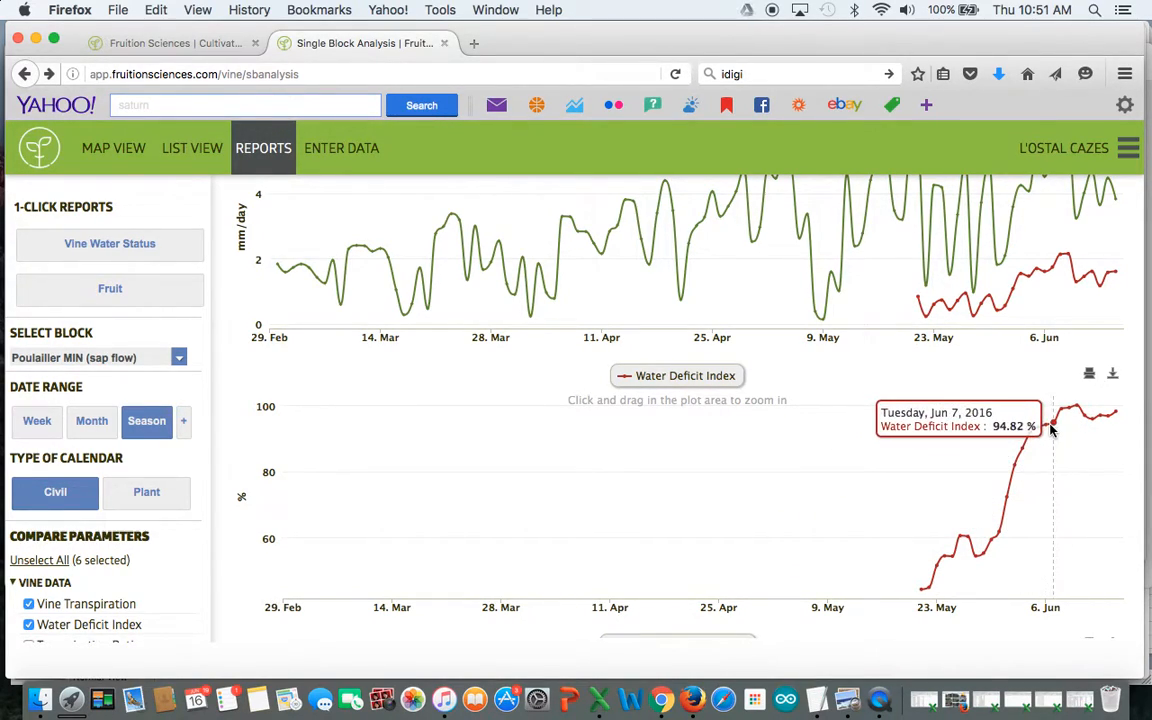
mouse_move(1104, 418)
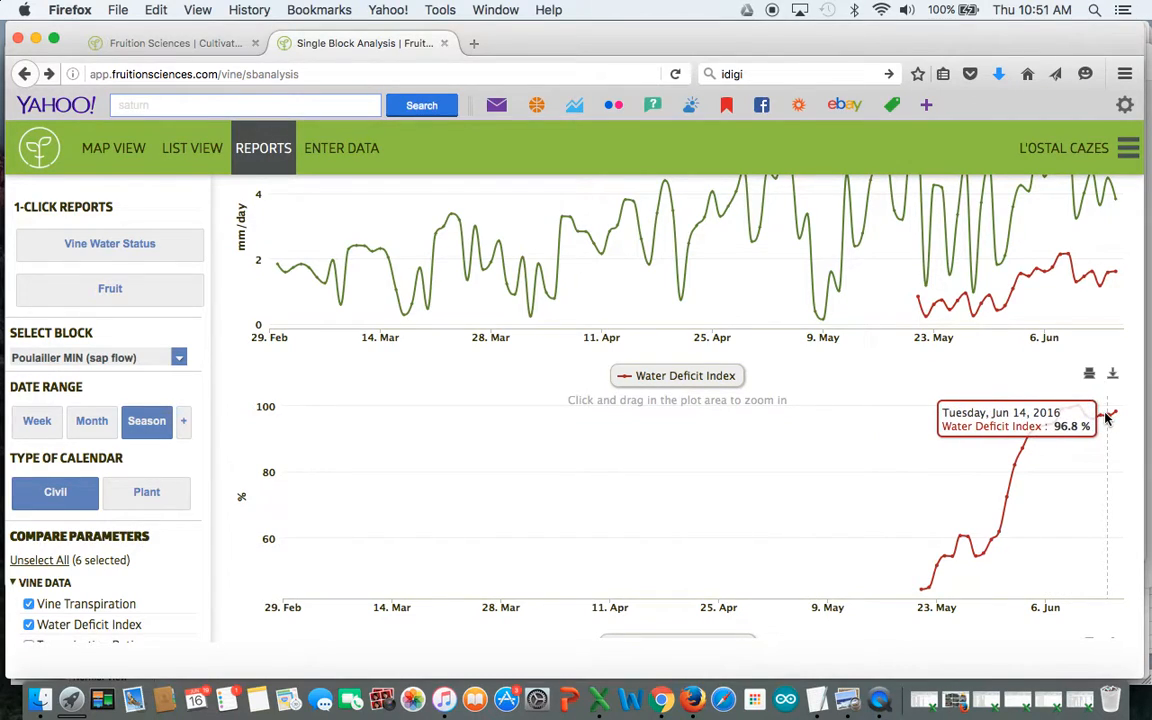
mouse_move(1068, 414)
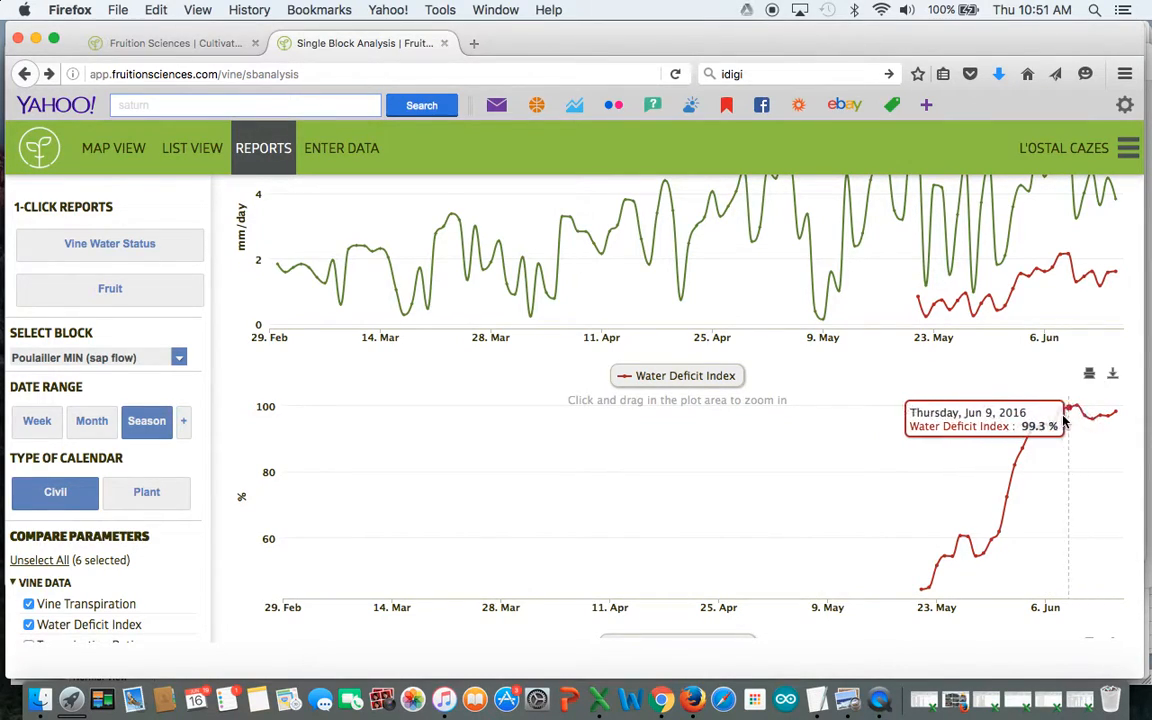
mouse_move(1108, 420)
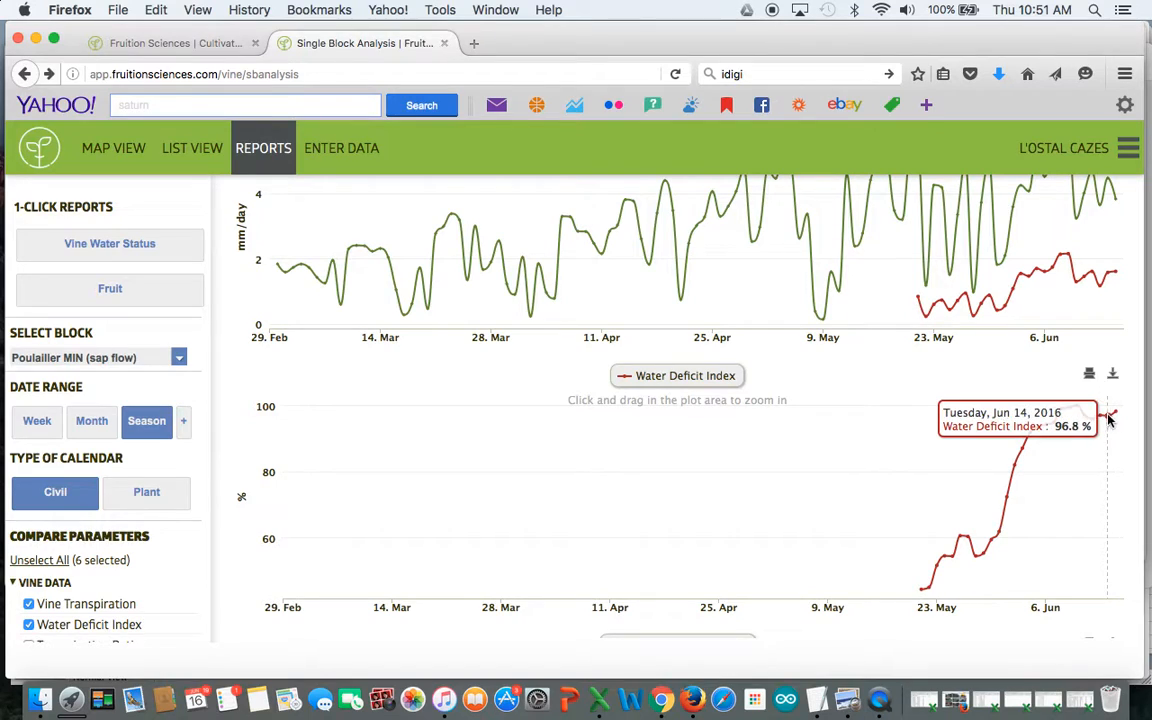
mouse_move(1056, 424)
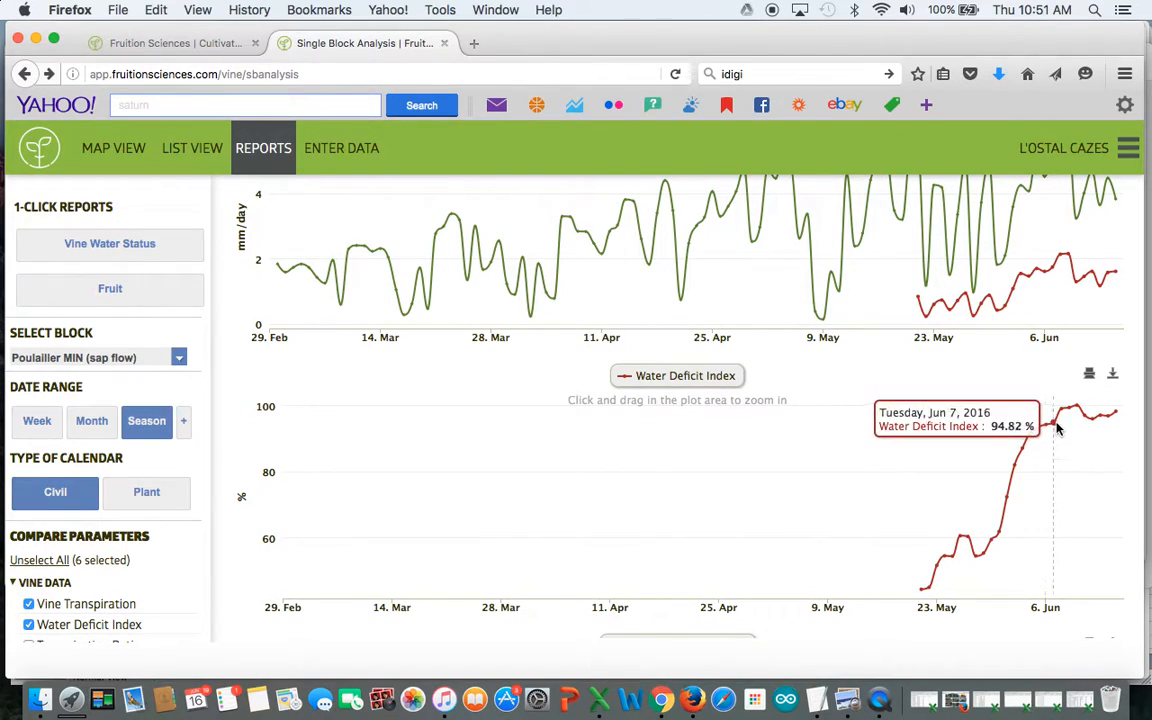
mouse_move(1068, 418)
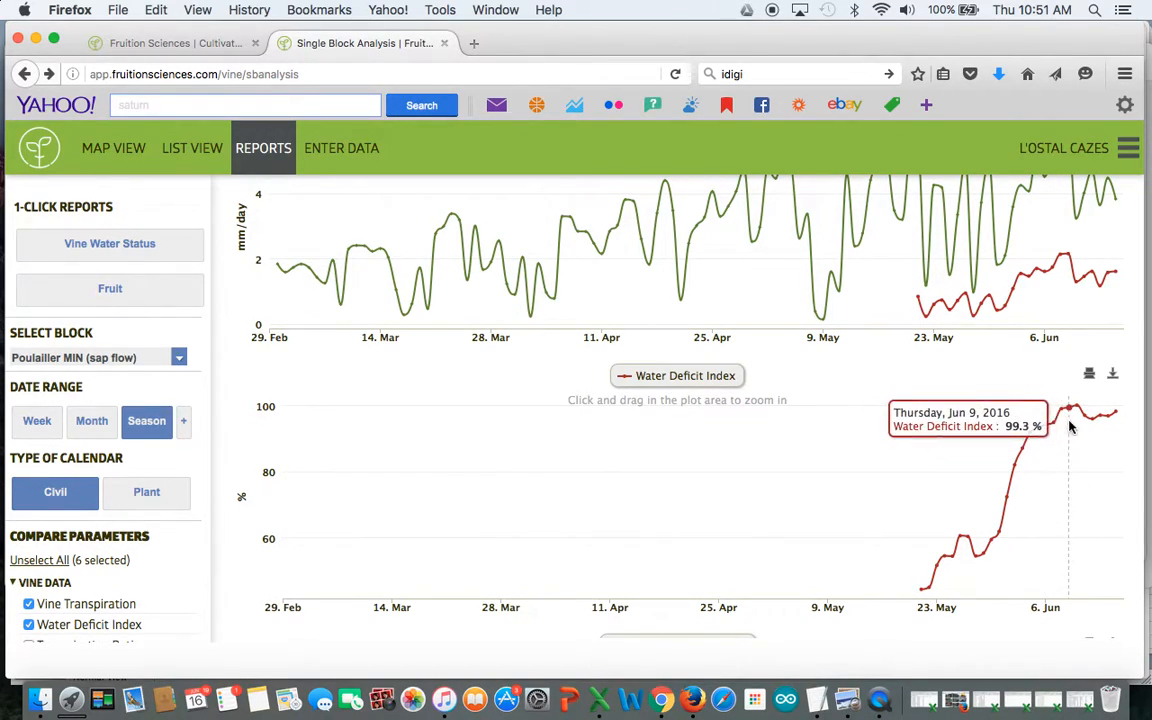
mouse_move(968, 564)
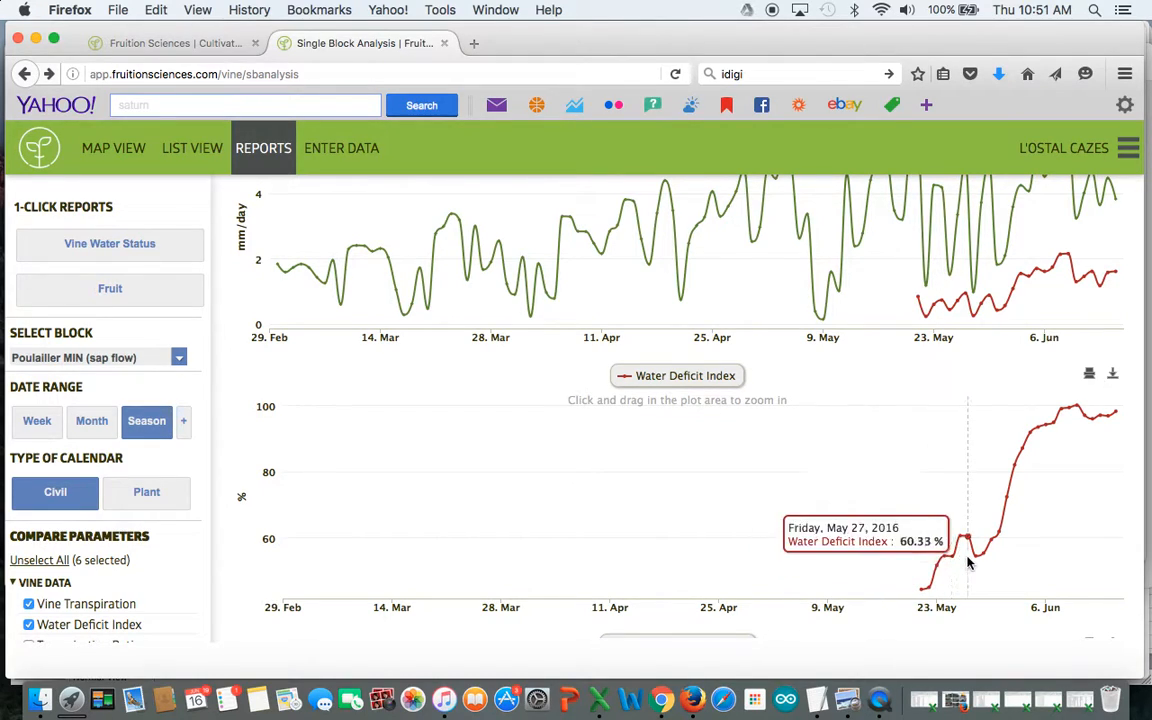
mouse_move(1016, 472)
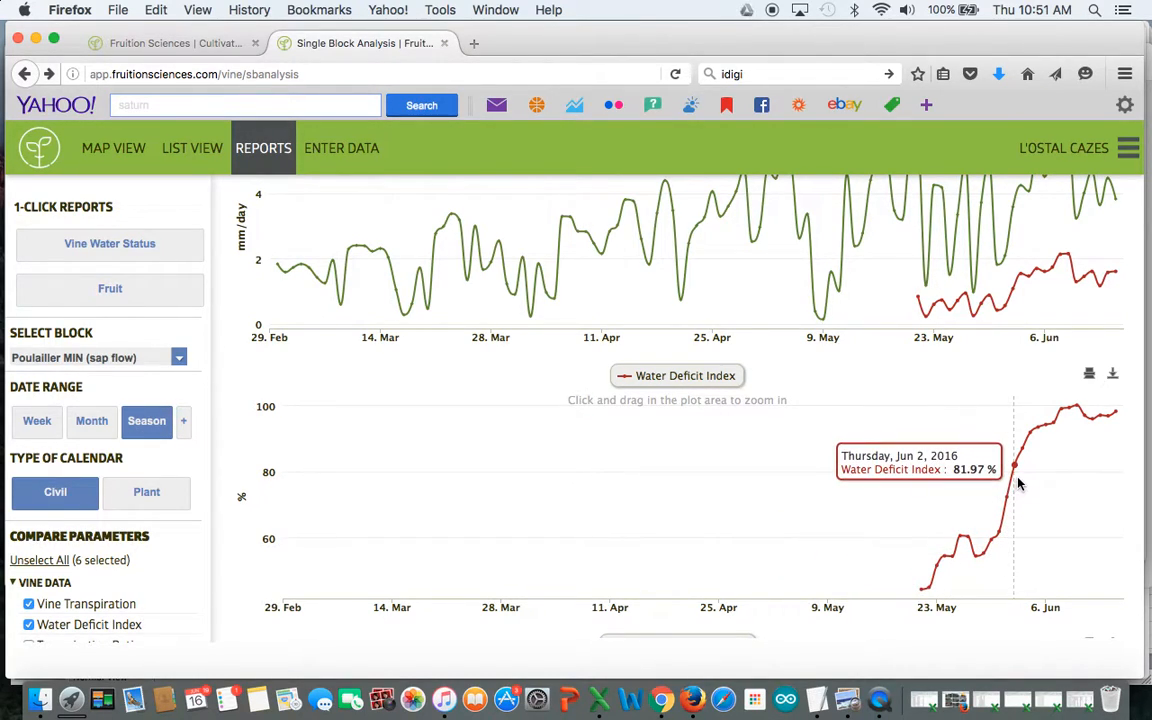
mouse_move(1070, 410)
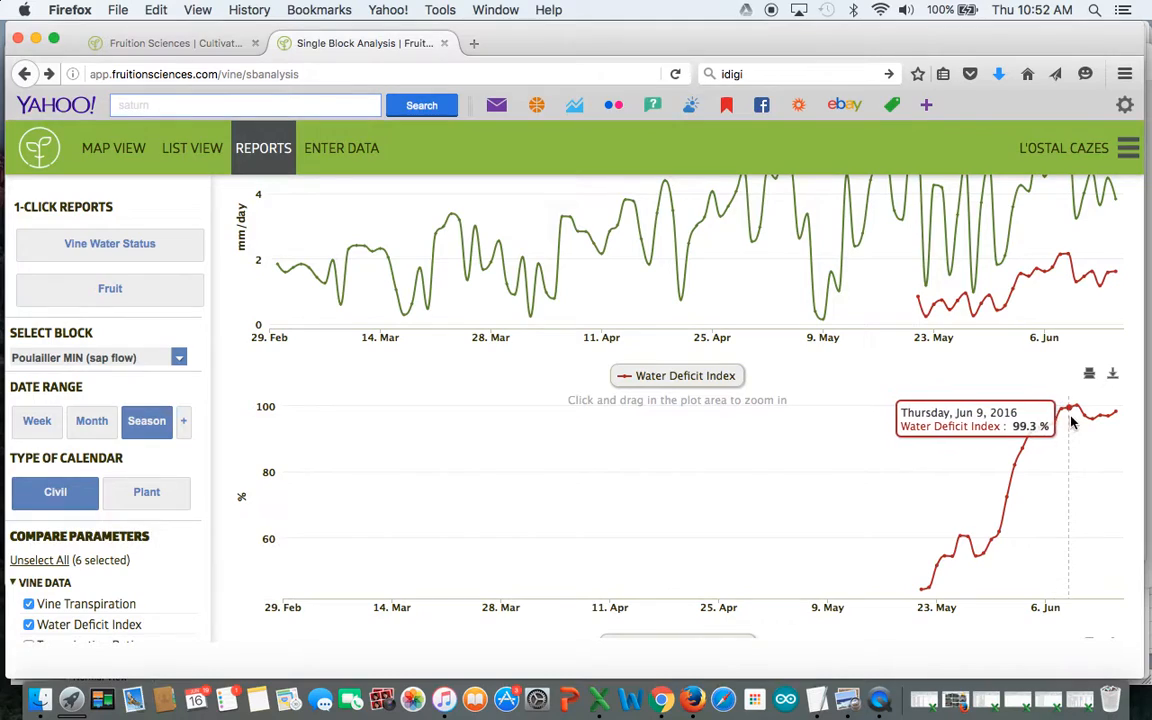
mouse_move(1116, 412)
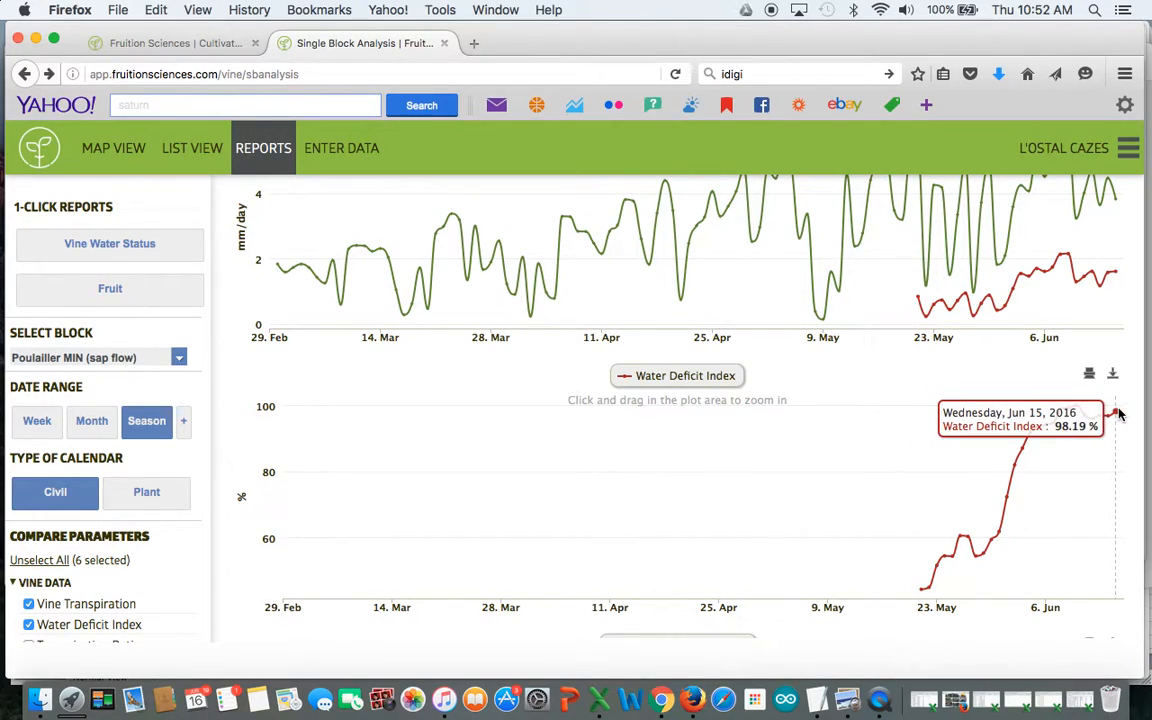
mouse_move(1128, 420)
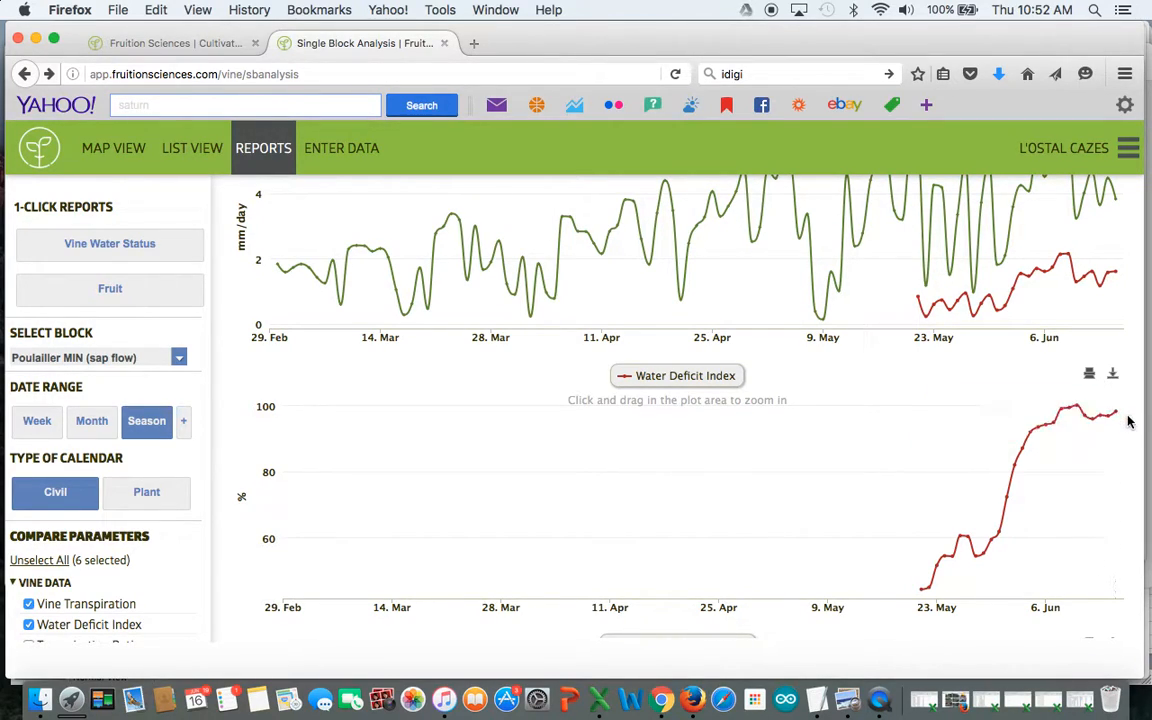
mouse_move(1120, 424)
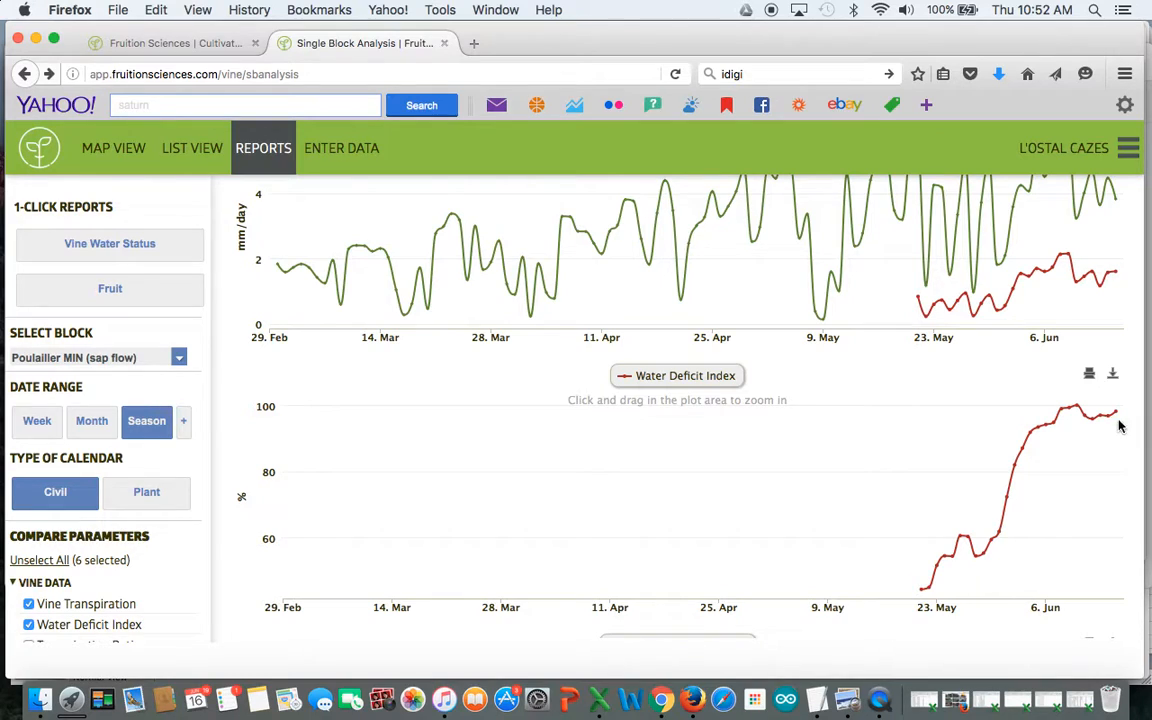
mouse_move(920, 588)
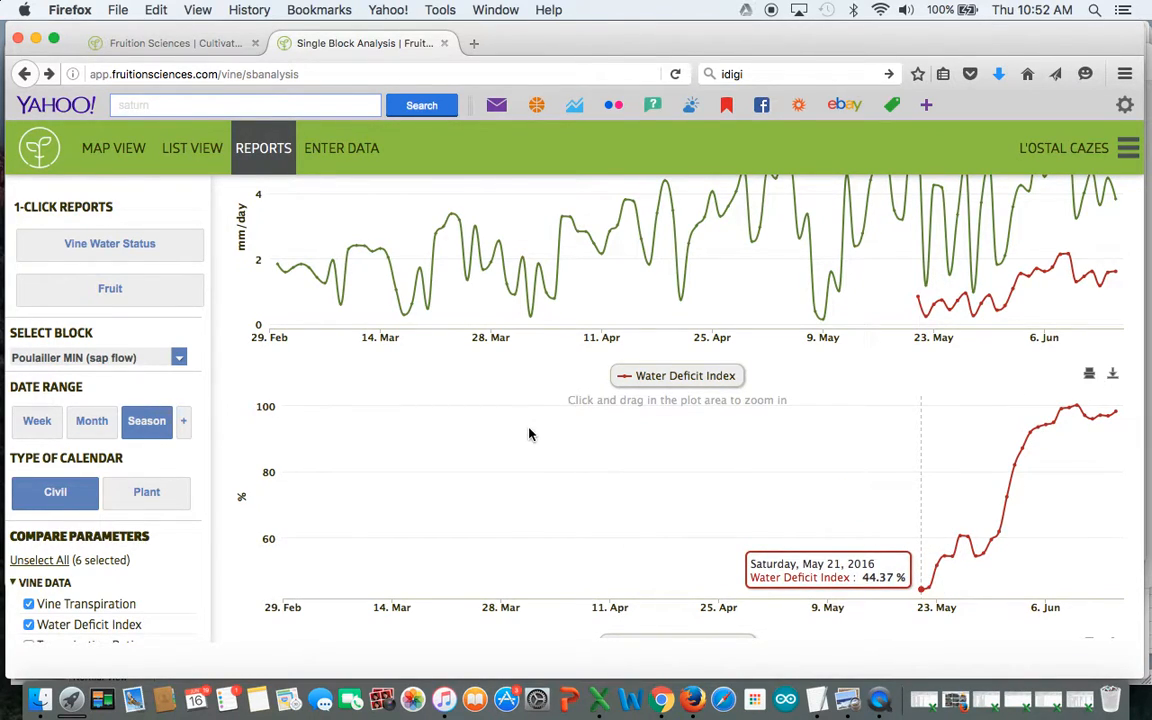
mouse_move(848, 700)
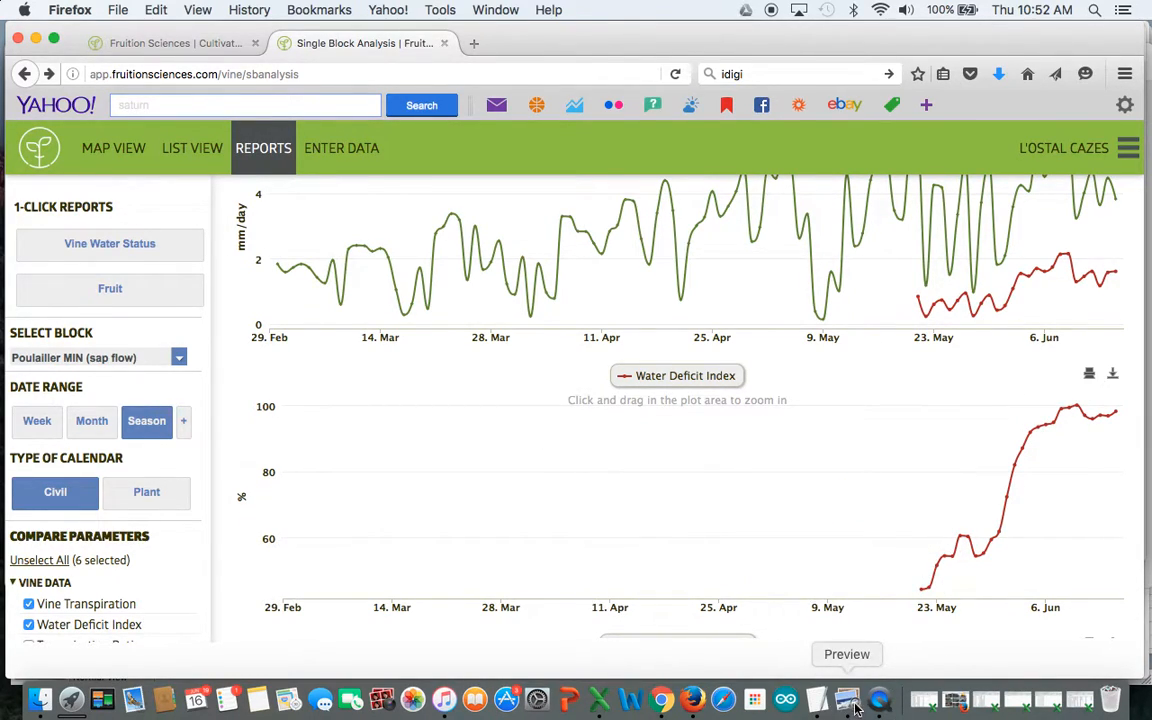
left_click(848, 700)
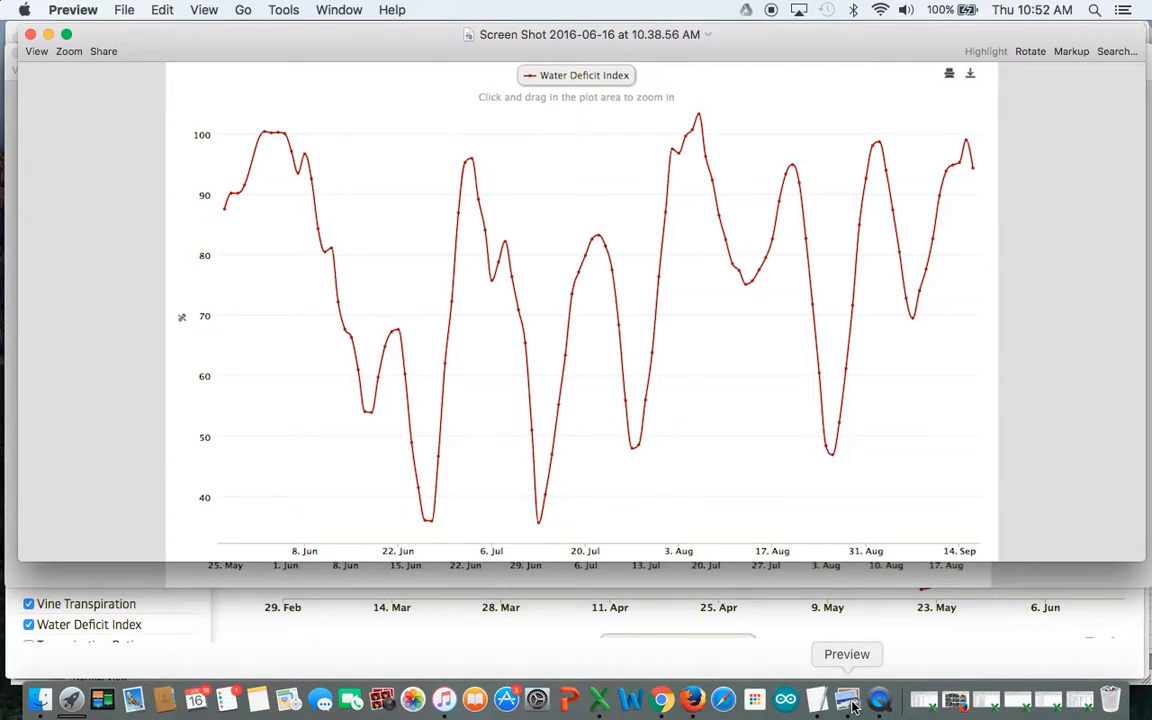
mouse_move(524, 524)
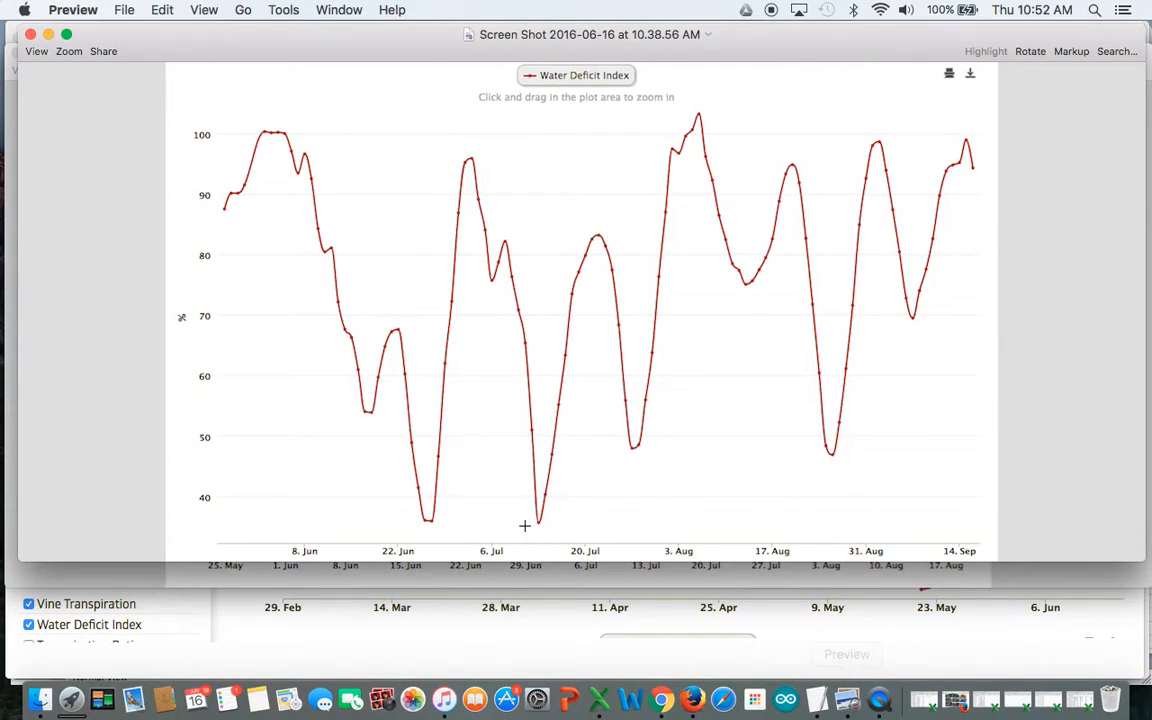
mouse_move(248, 176)
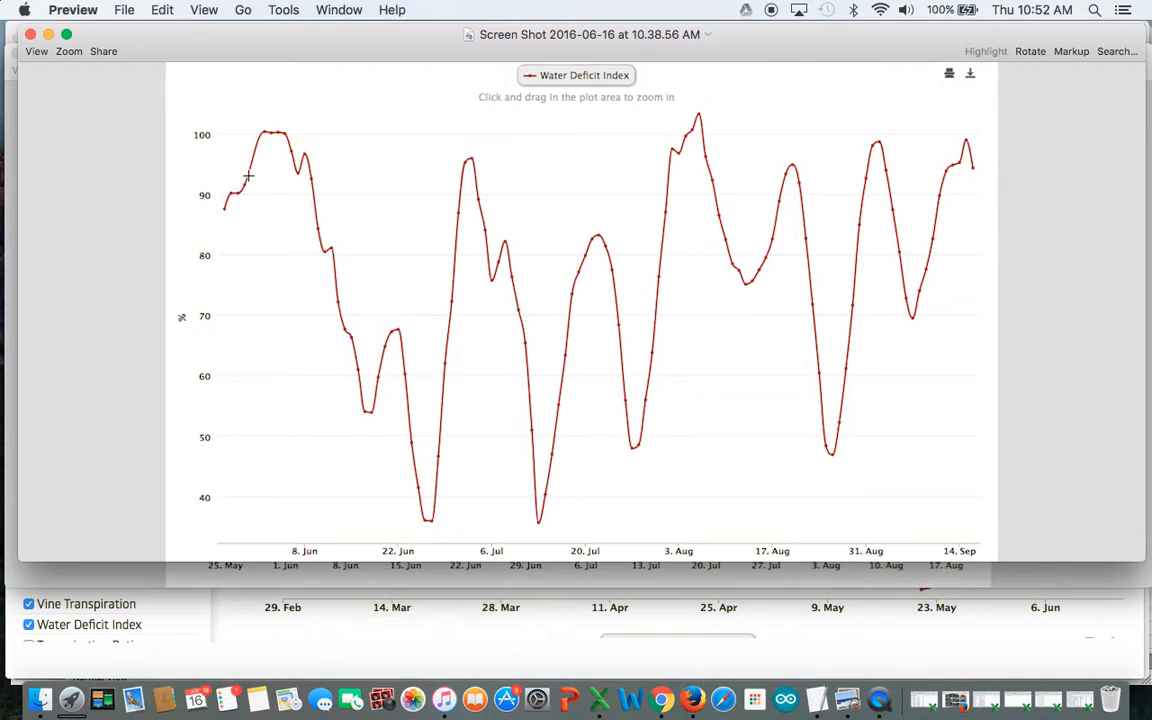
mouse_move(274, 132)
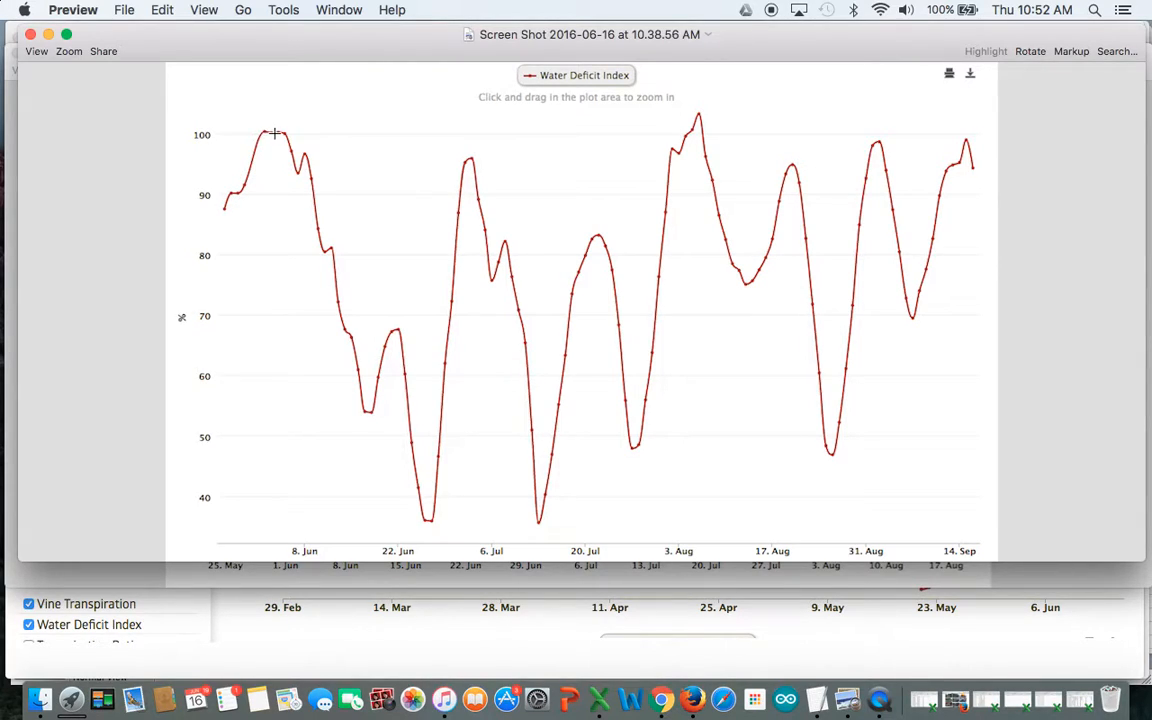
mouse_move(296, 160)
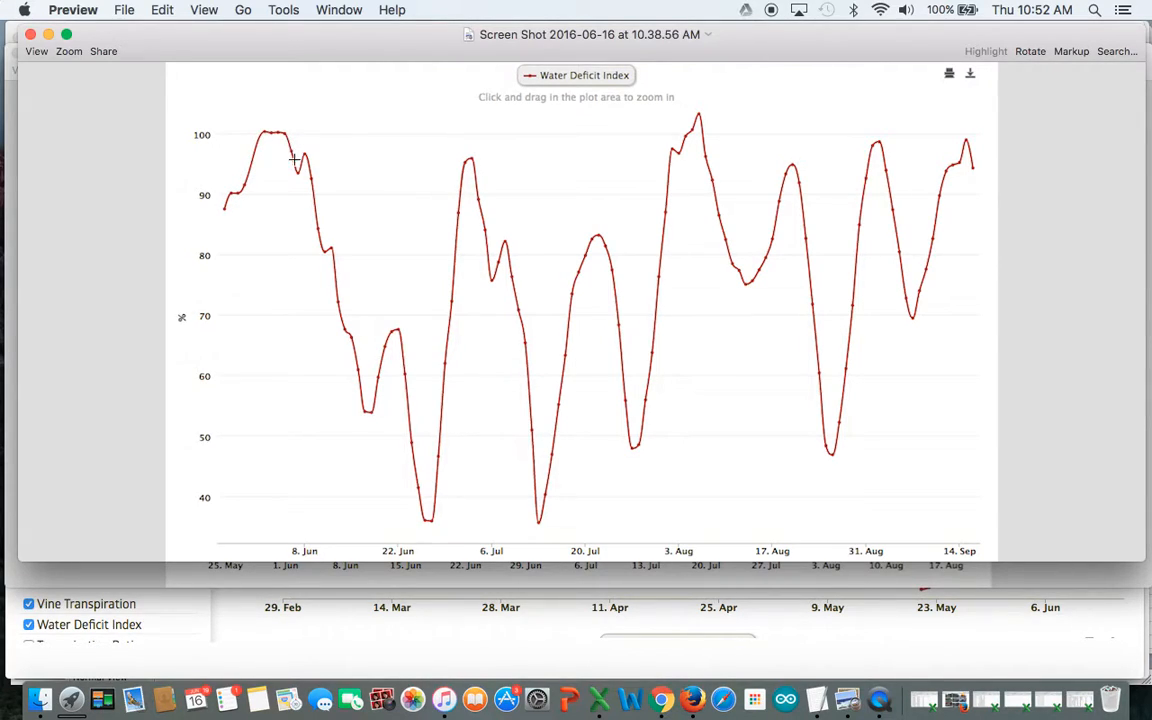
mouse_move(286, 146)
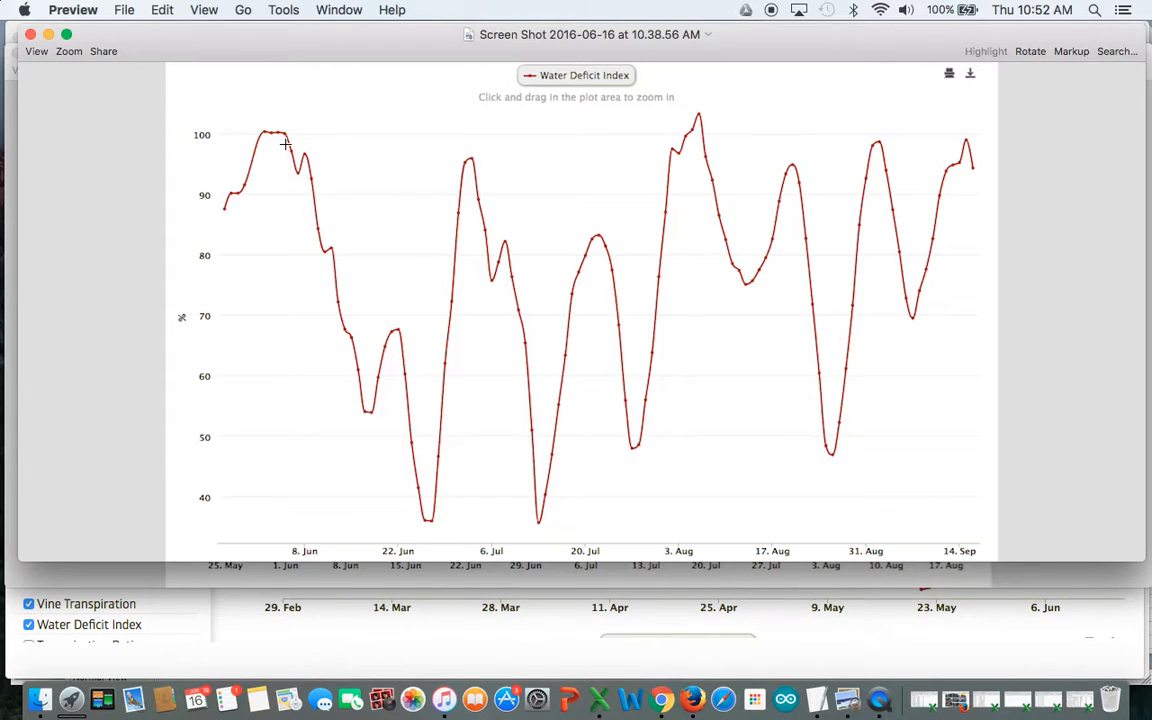
mouse_move(284, 132)
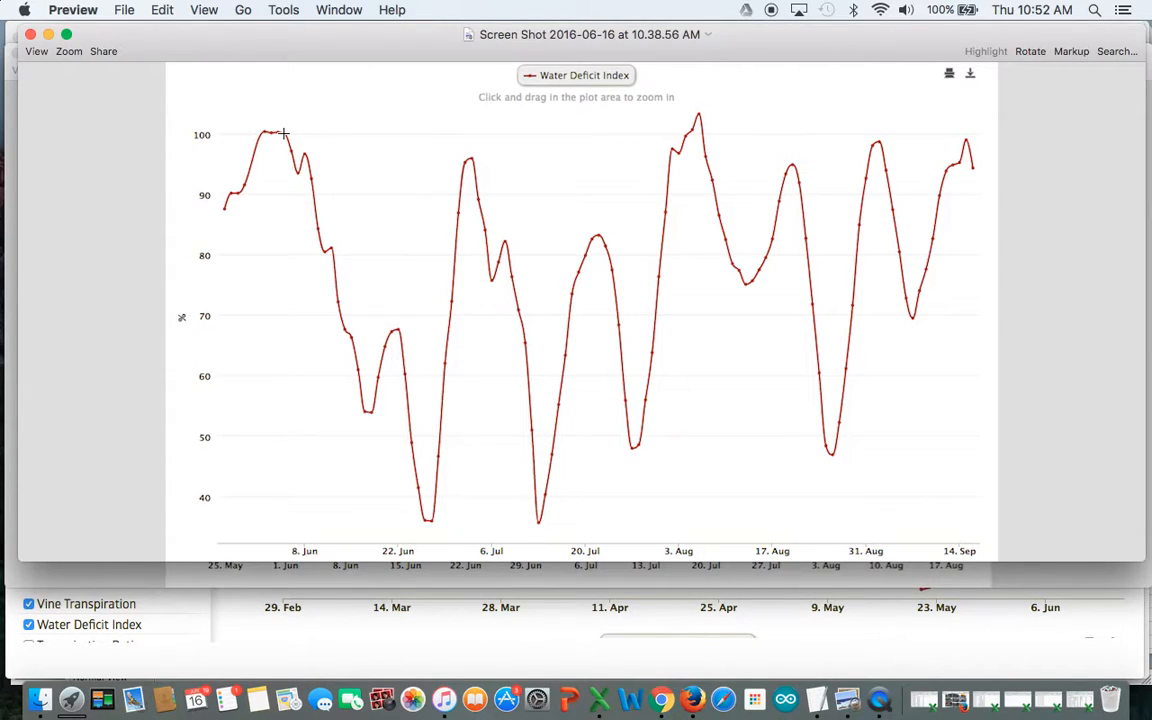
mouse_move(328, 252)
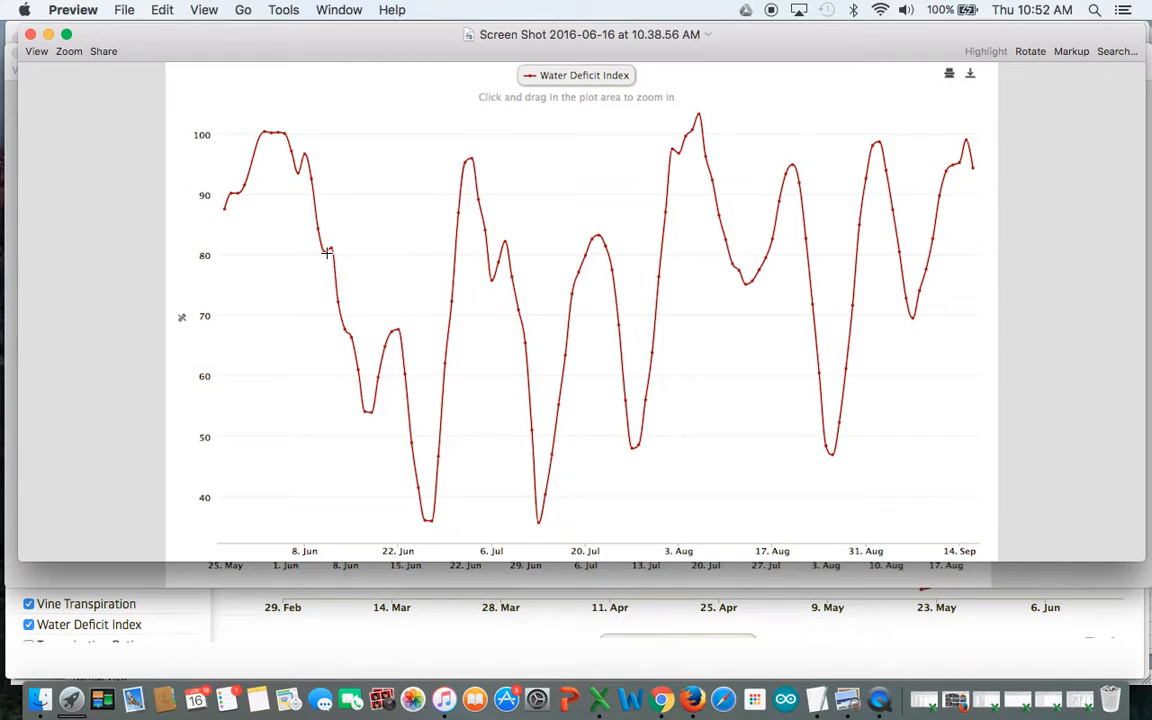
mouse_move(324, 248)
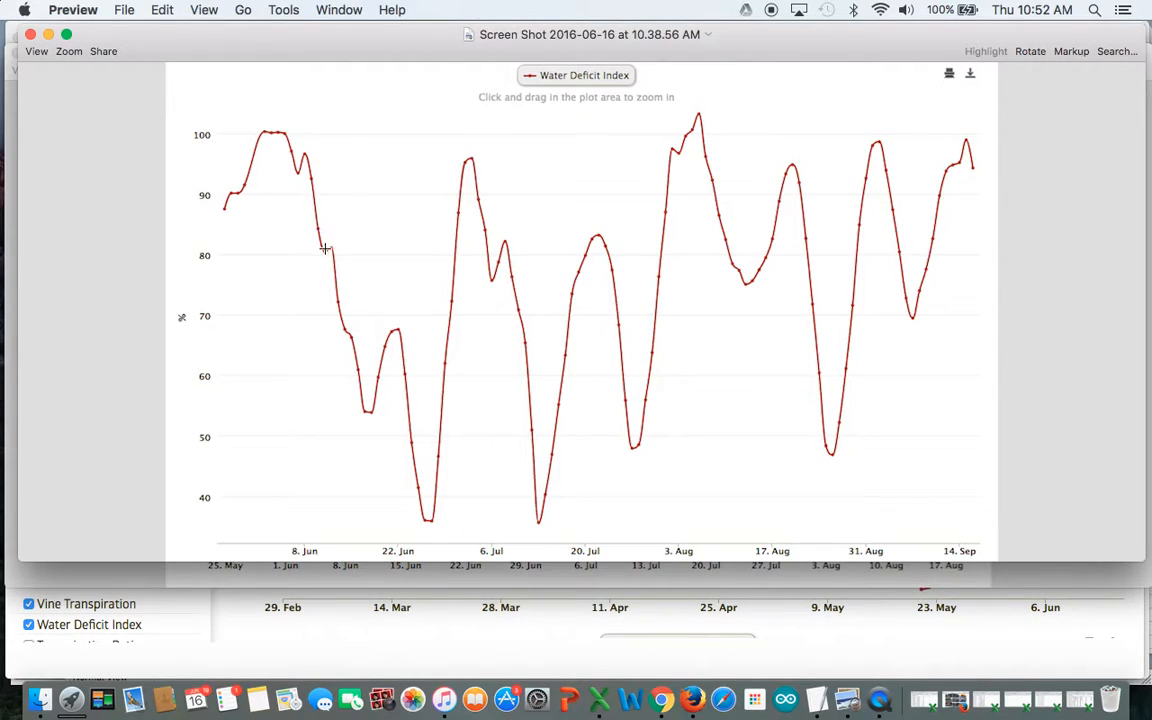
mouse_move(324, 252)
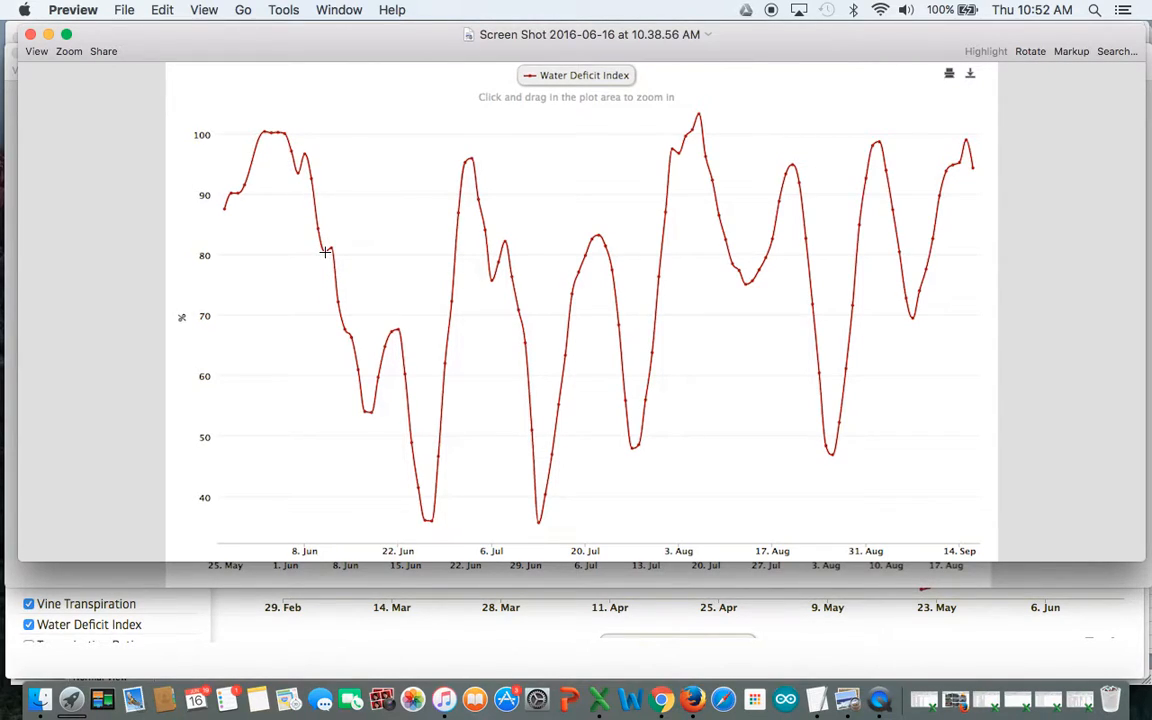
mouse_move(310, 212)
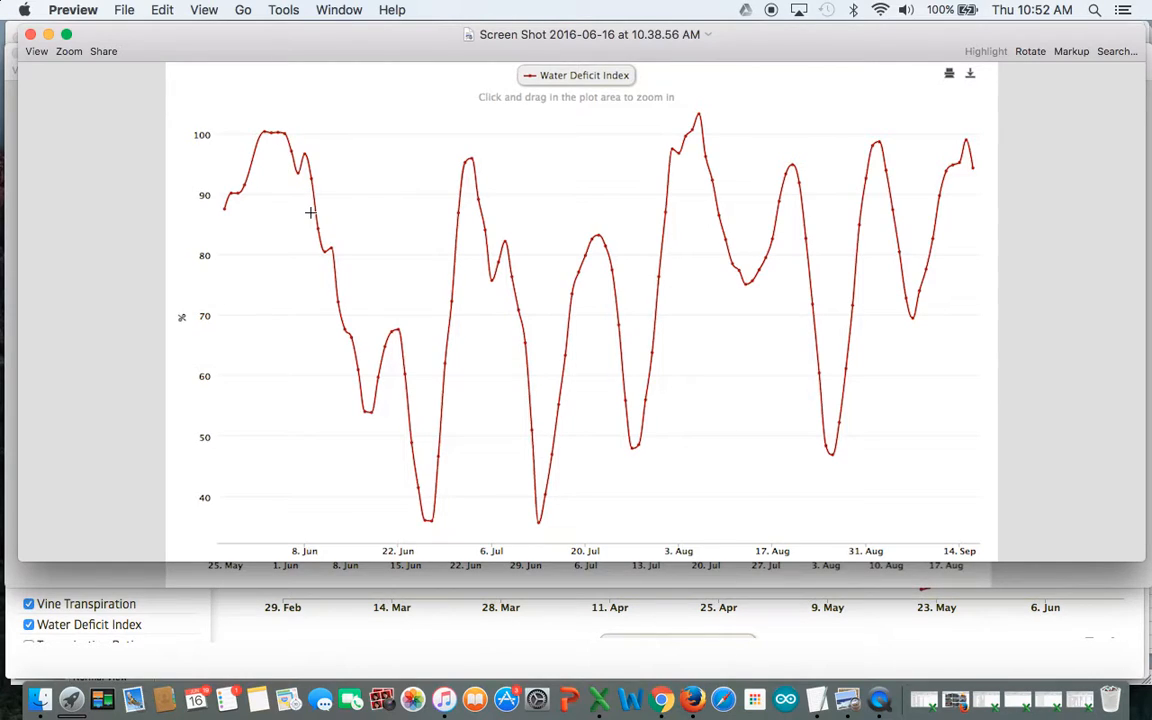
mouse_move(374, 400)
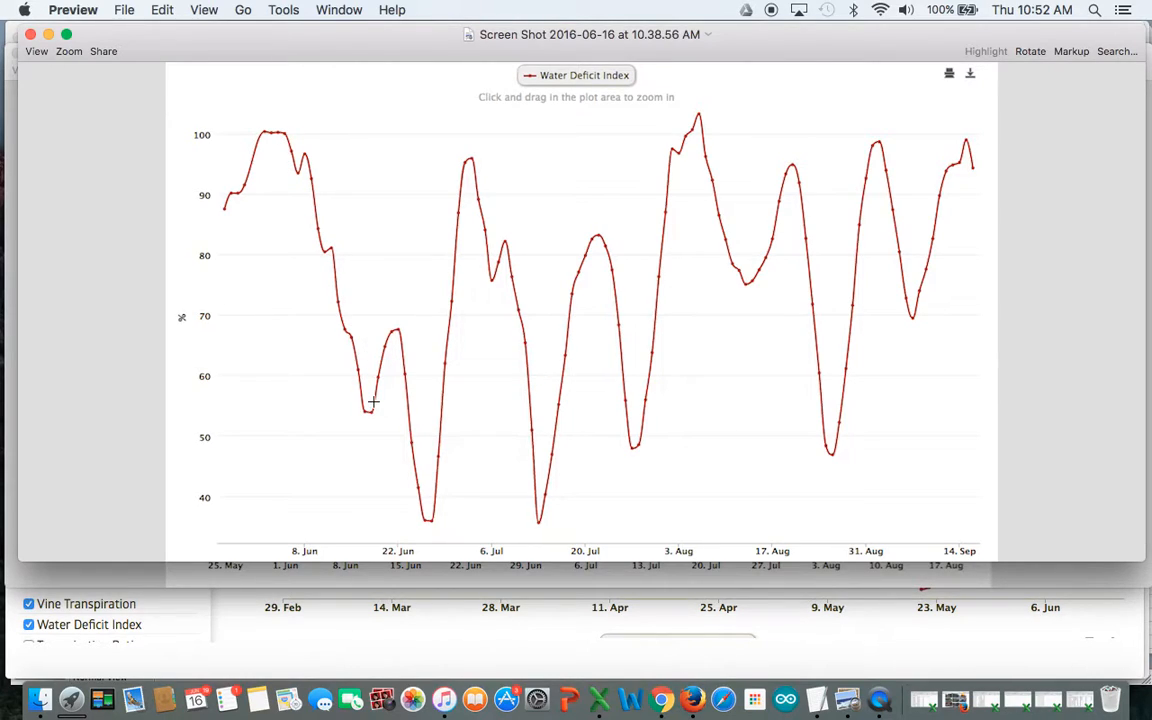
mouse_move(428, 512)
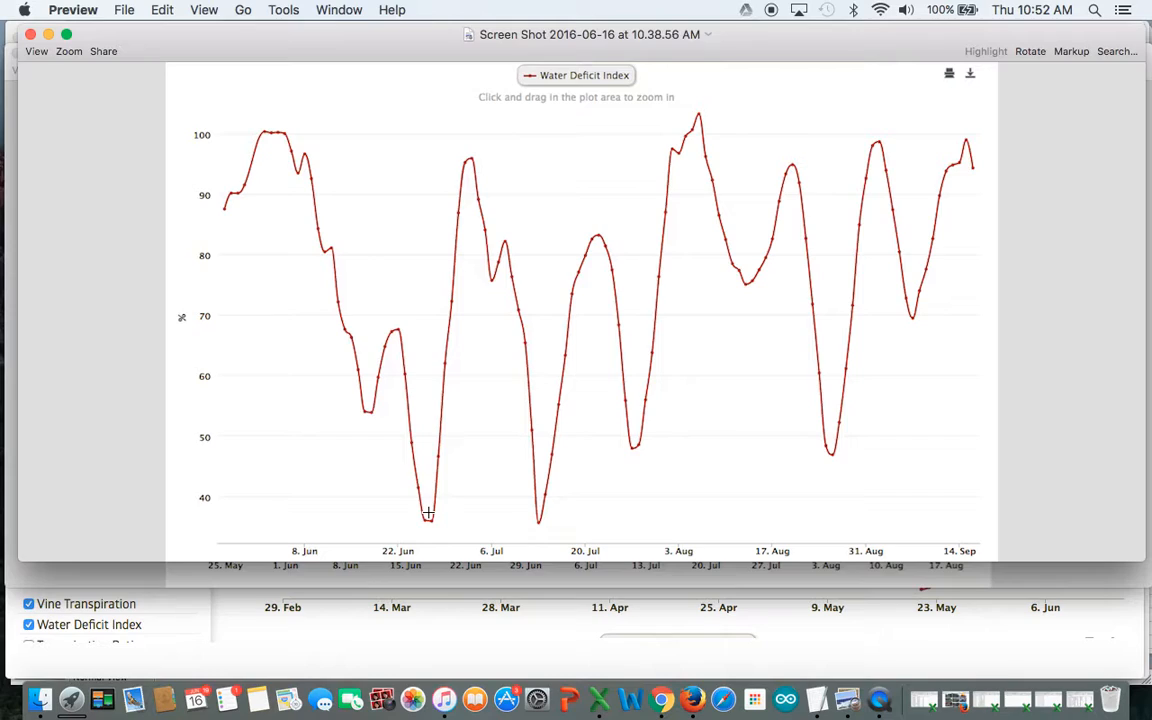
mouse_move(314, 168)
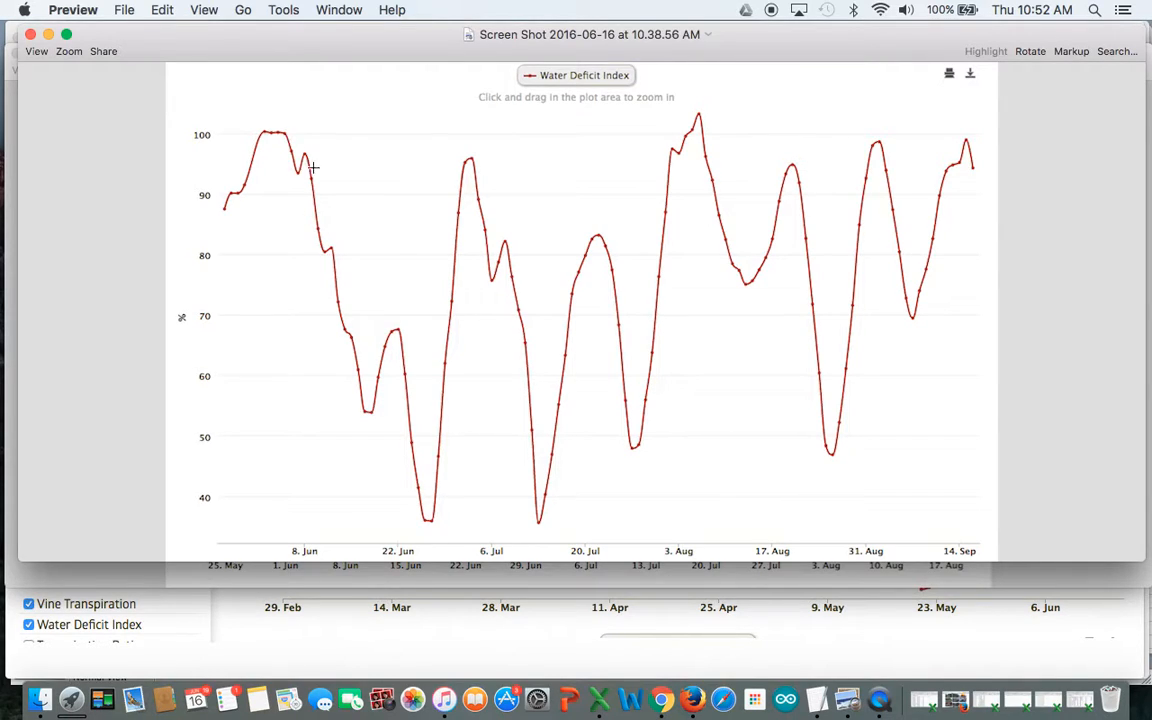
mouse_move(332, 256)
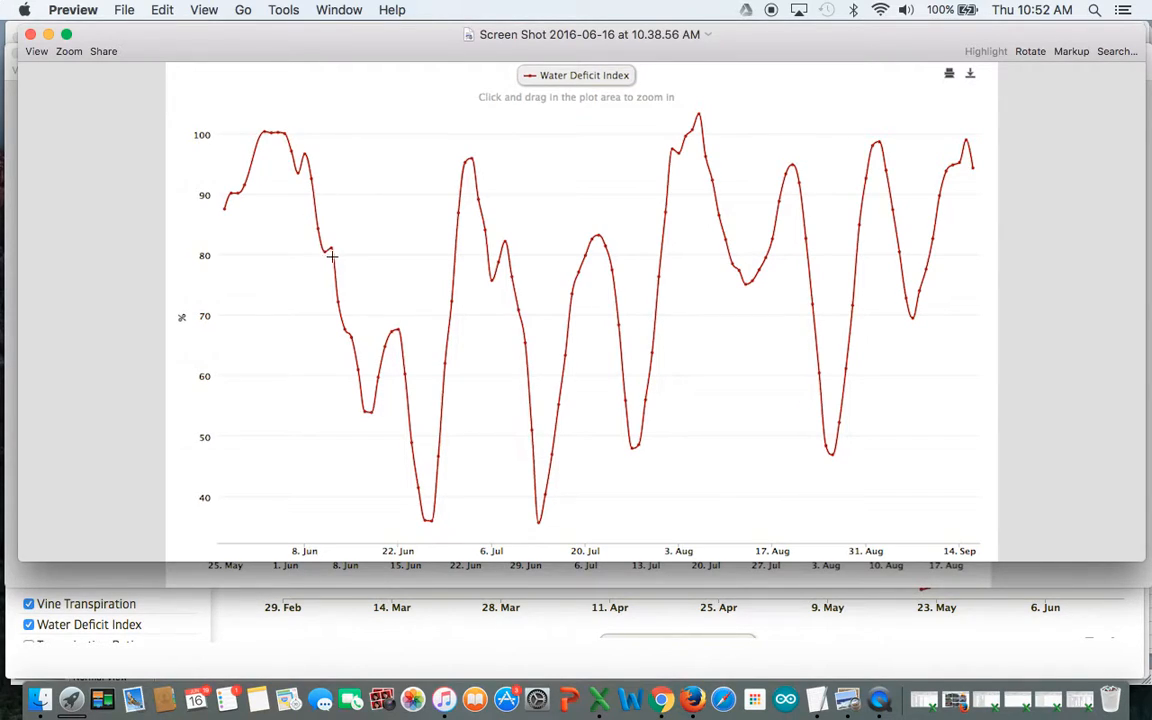
mouse_move(316, 248)
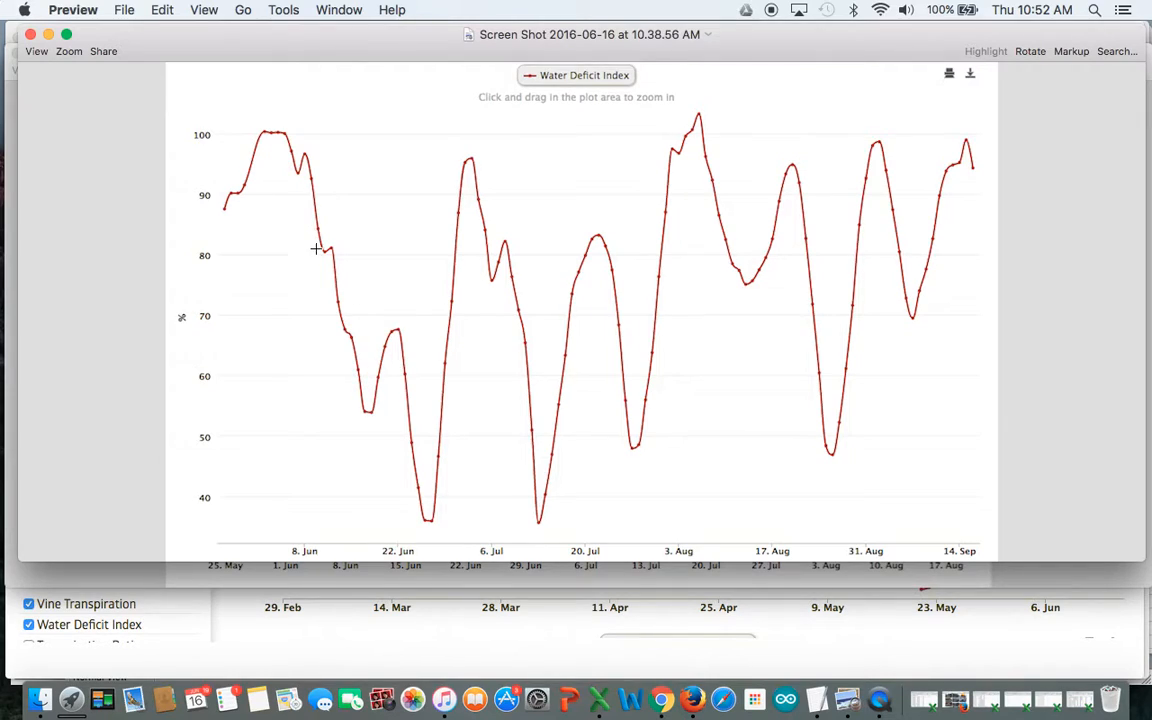
mouse_move(364, 376)
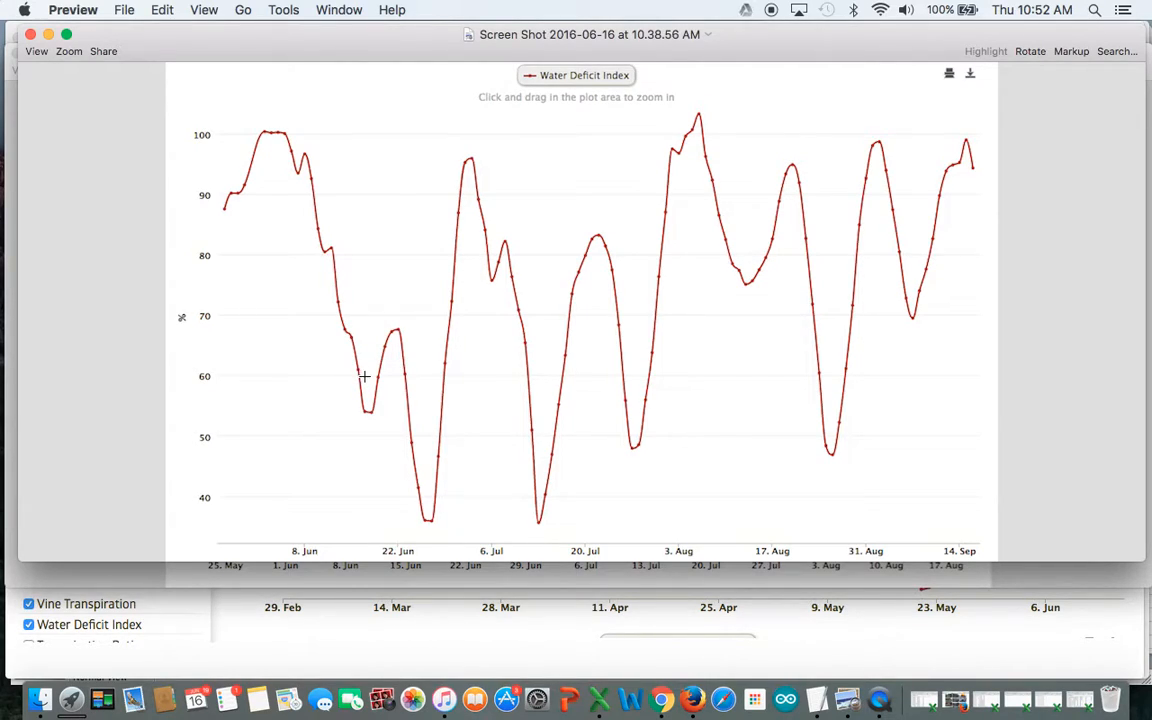
mouse_move(420, 500)
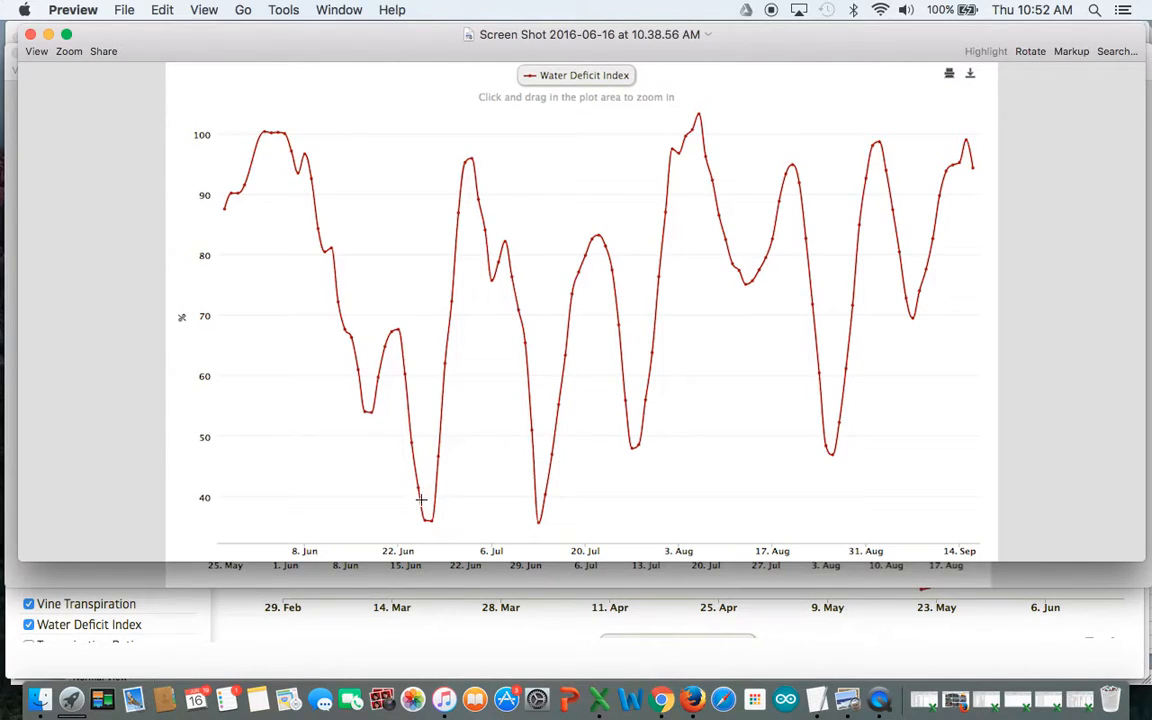
mouse_move(416, 500)
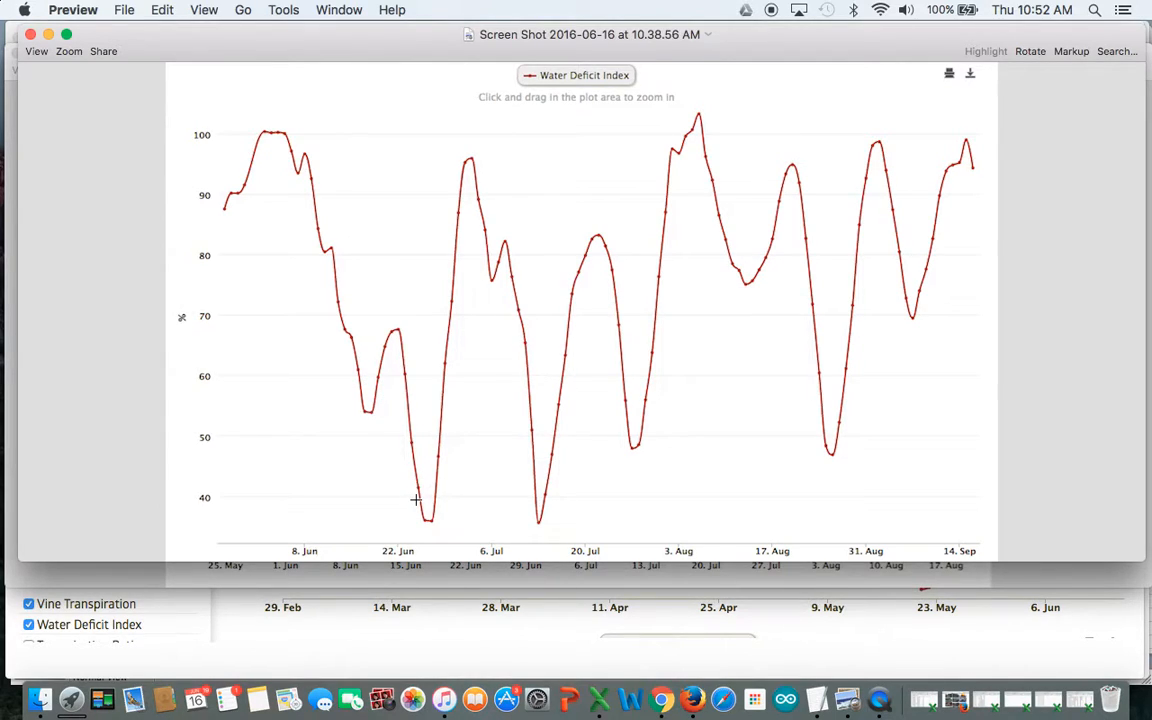
mouse_move(436, 500)
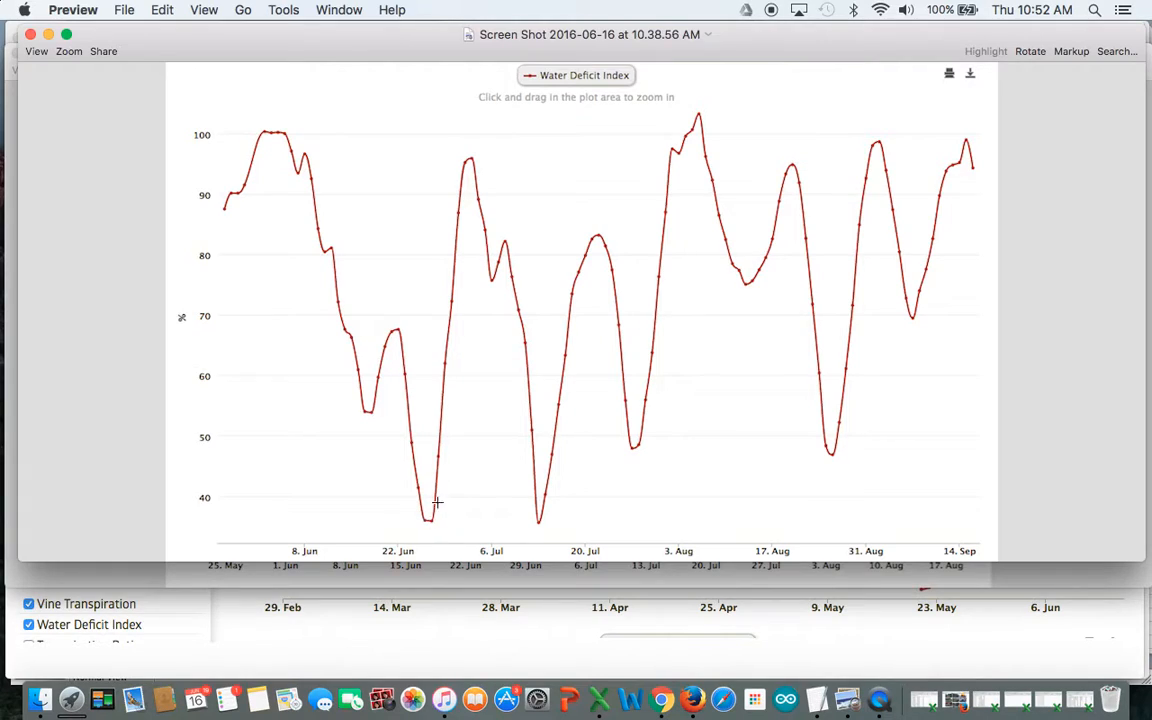
mouse_move(456, 156)
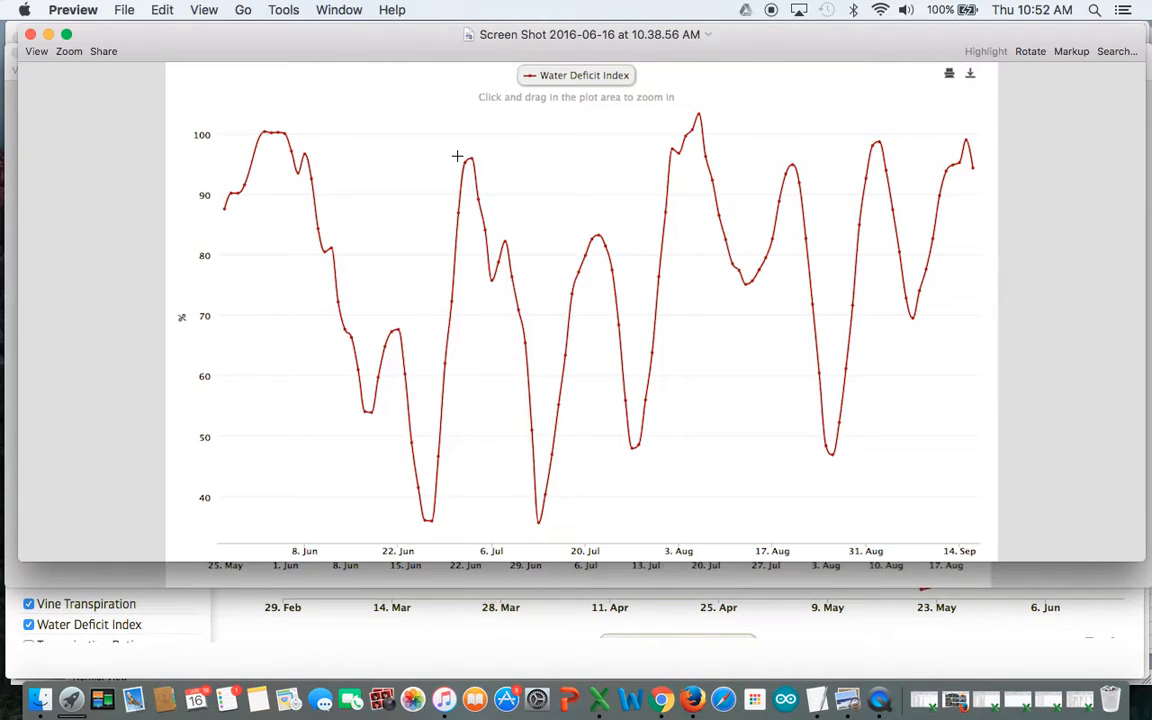
mouse_move(472, 160)
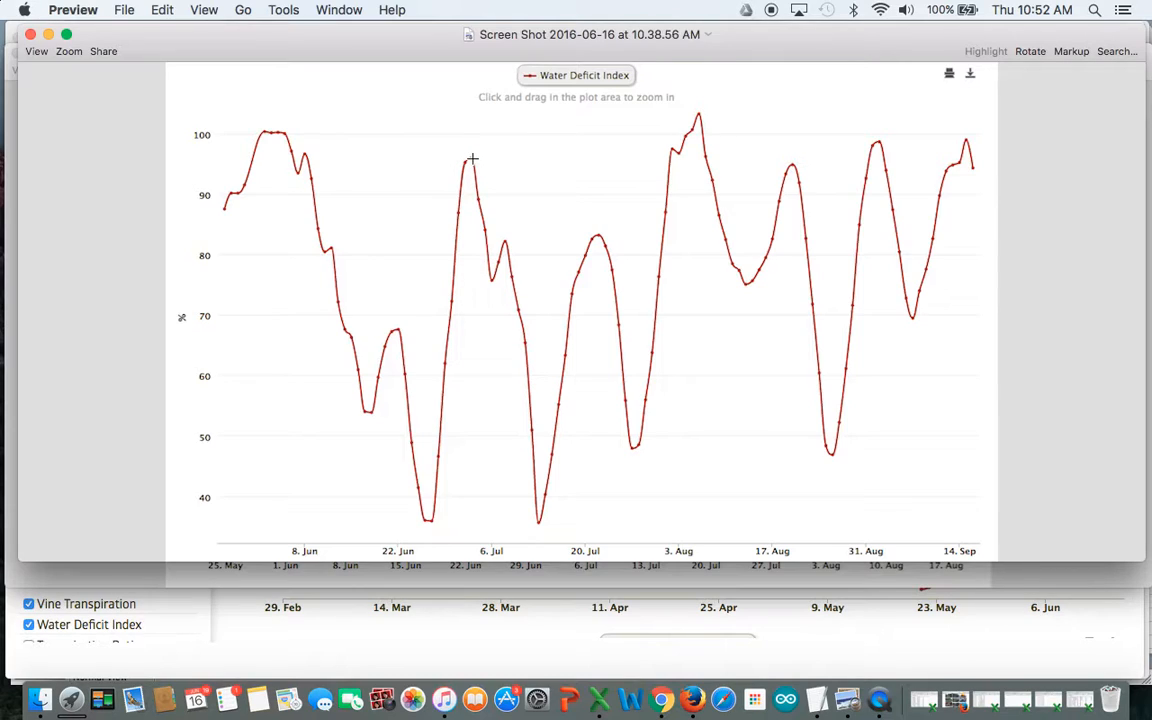
mouse_move(474, 162)
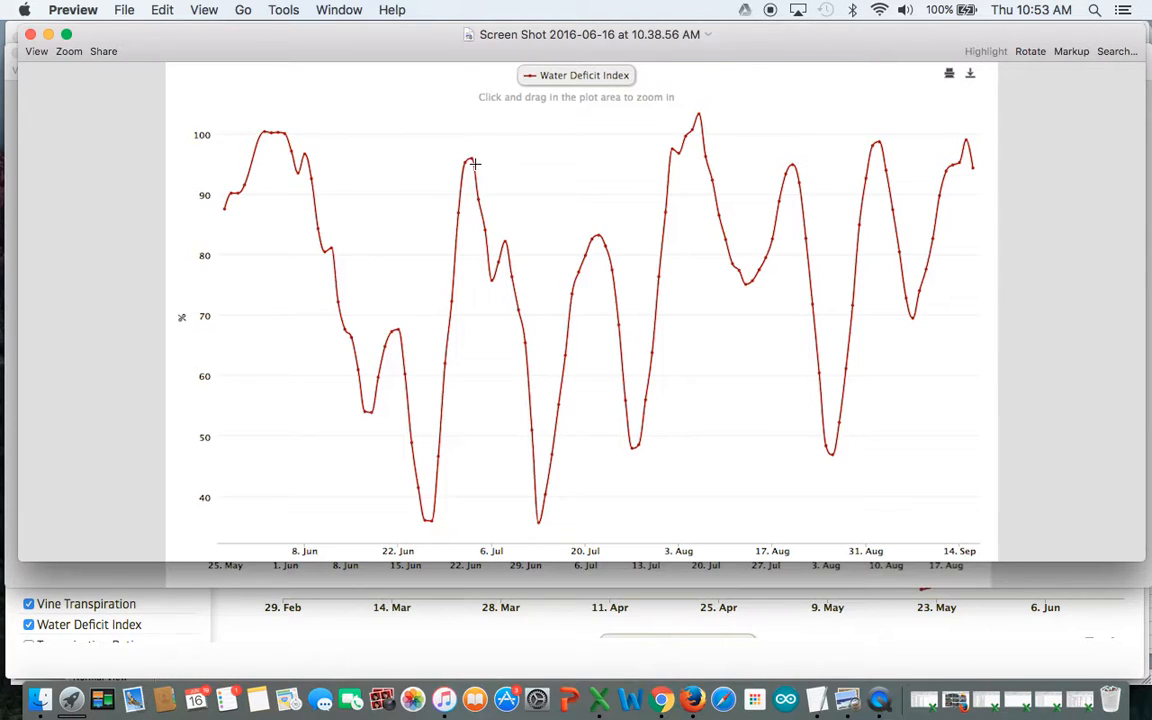
mouse_move(500, 260)
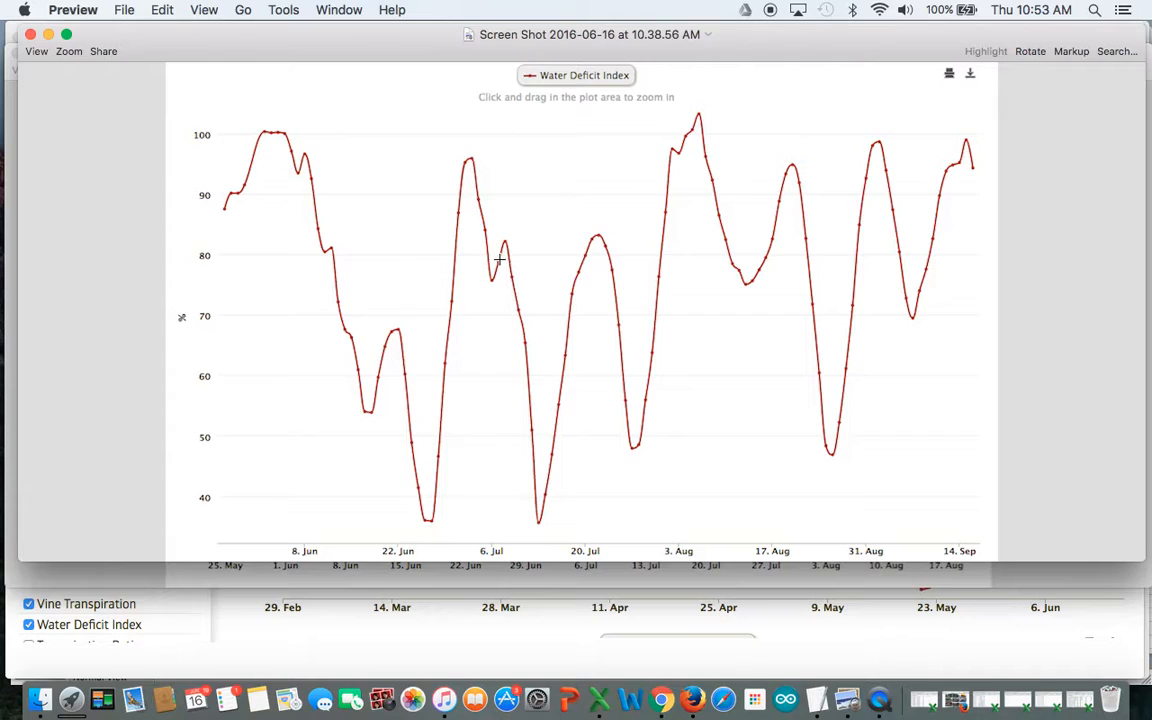
mouse_move(532, 390)
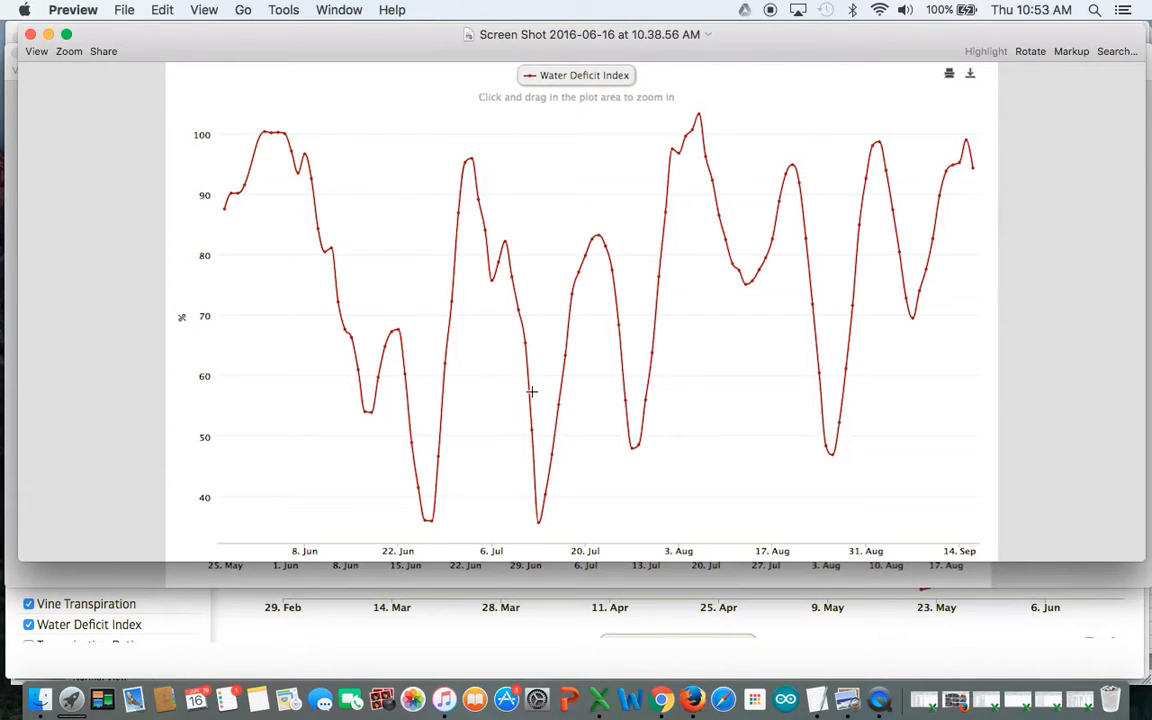
mouse_move(540, 496)
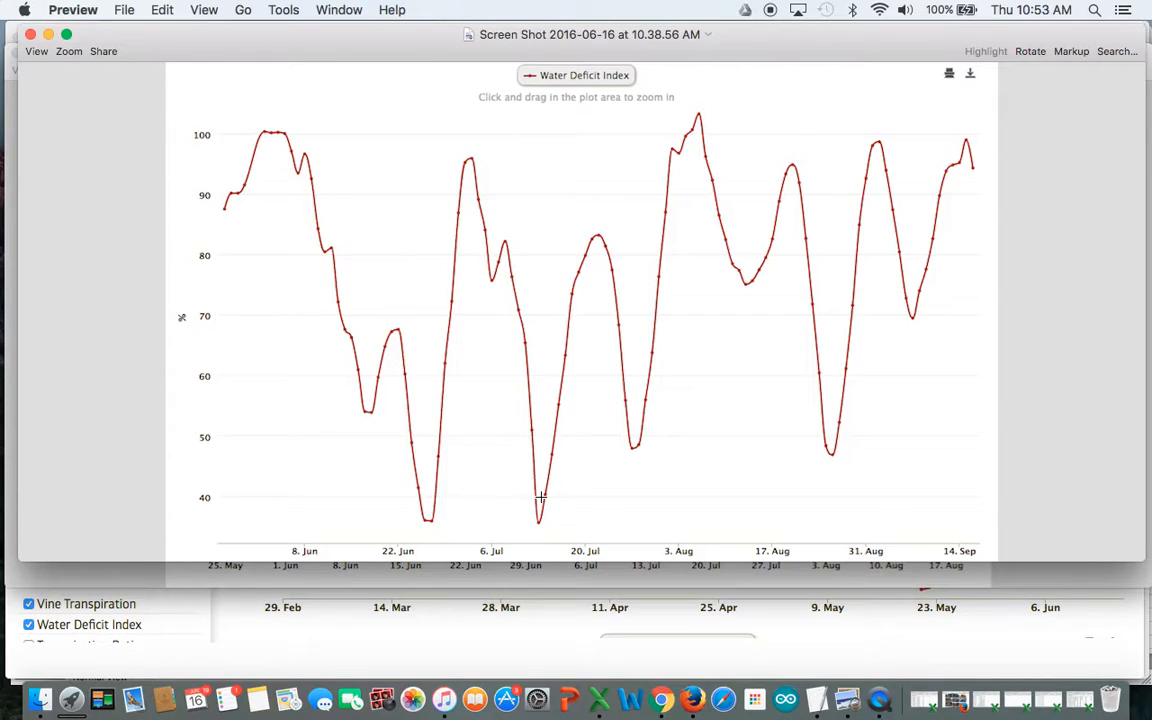
mouse_move(300, 316)
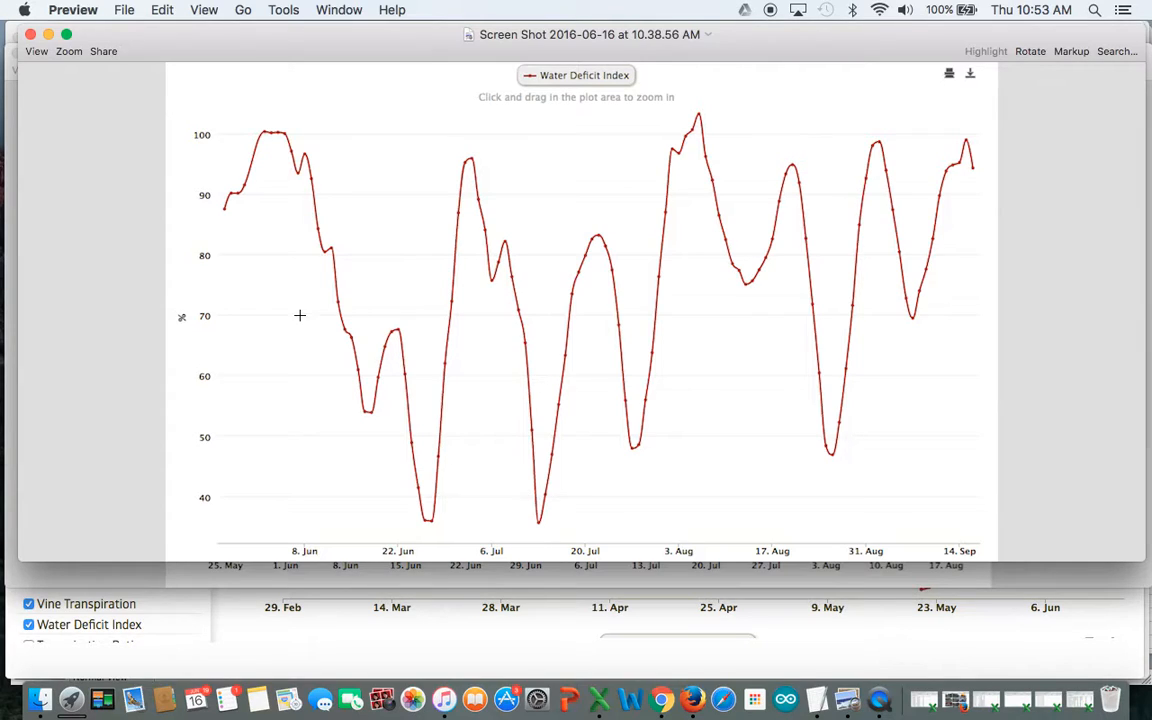
mouse_move(312, 284)
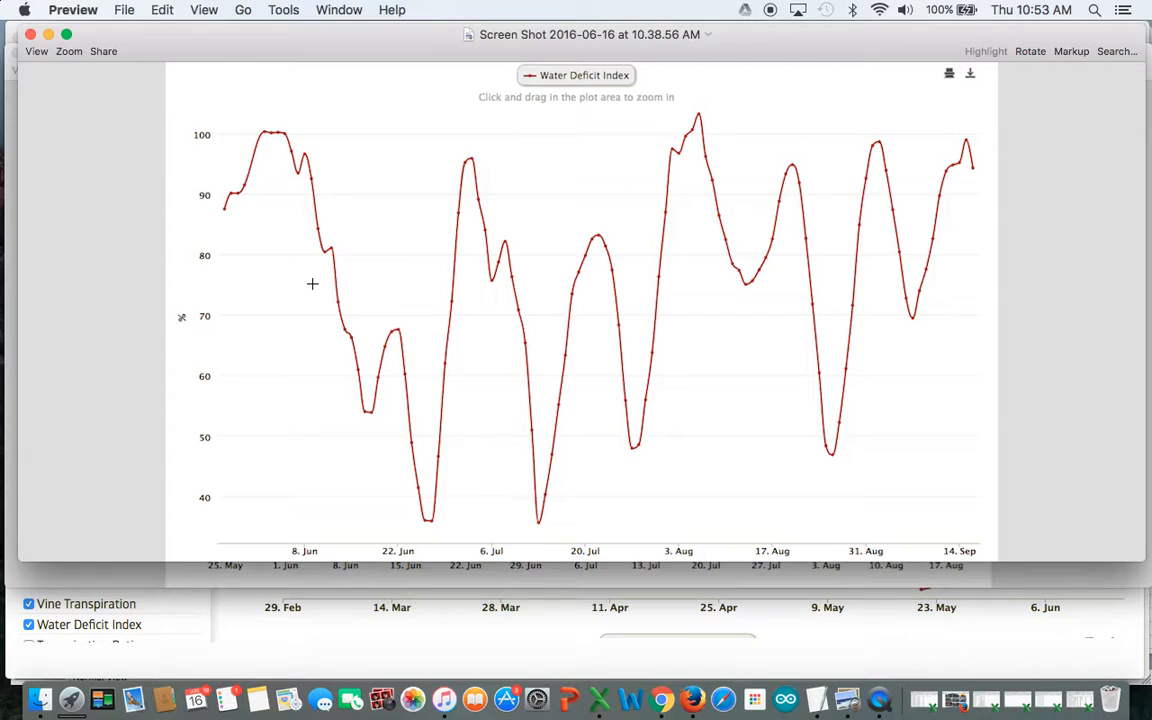
mouse_move(432, 424)
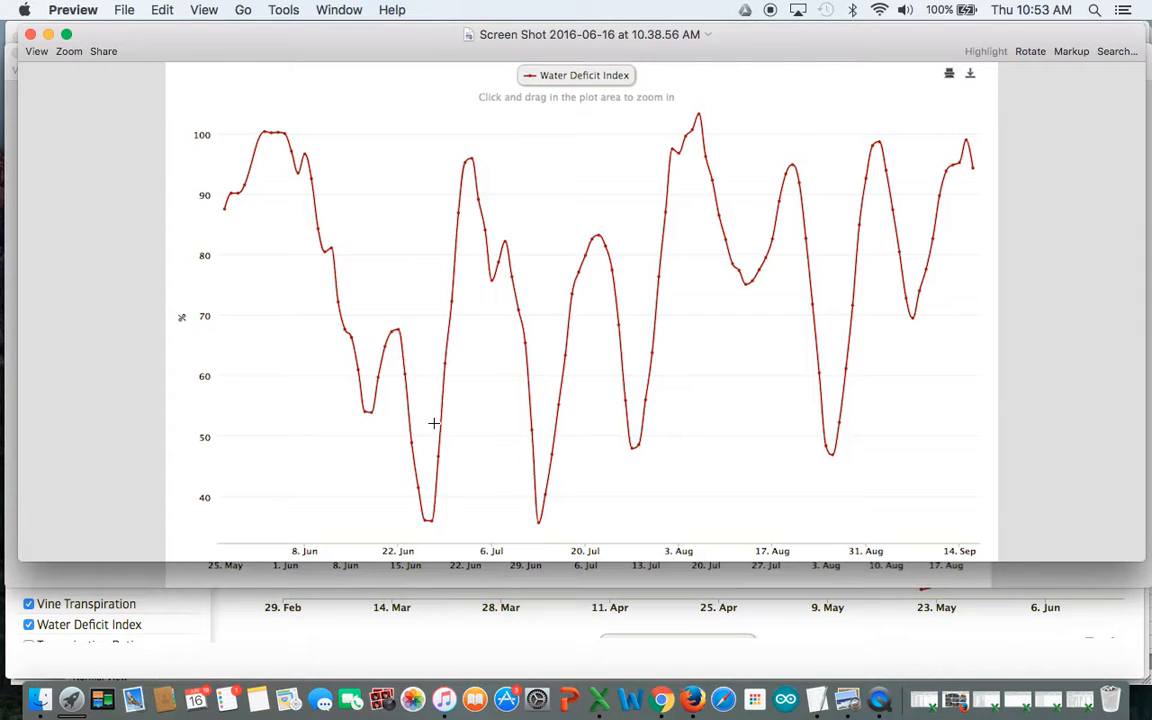
mouse_move(432, 432)
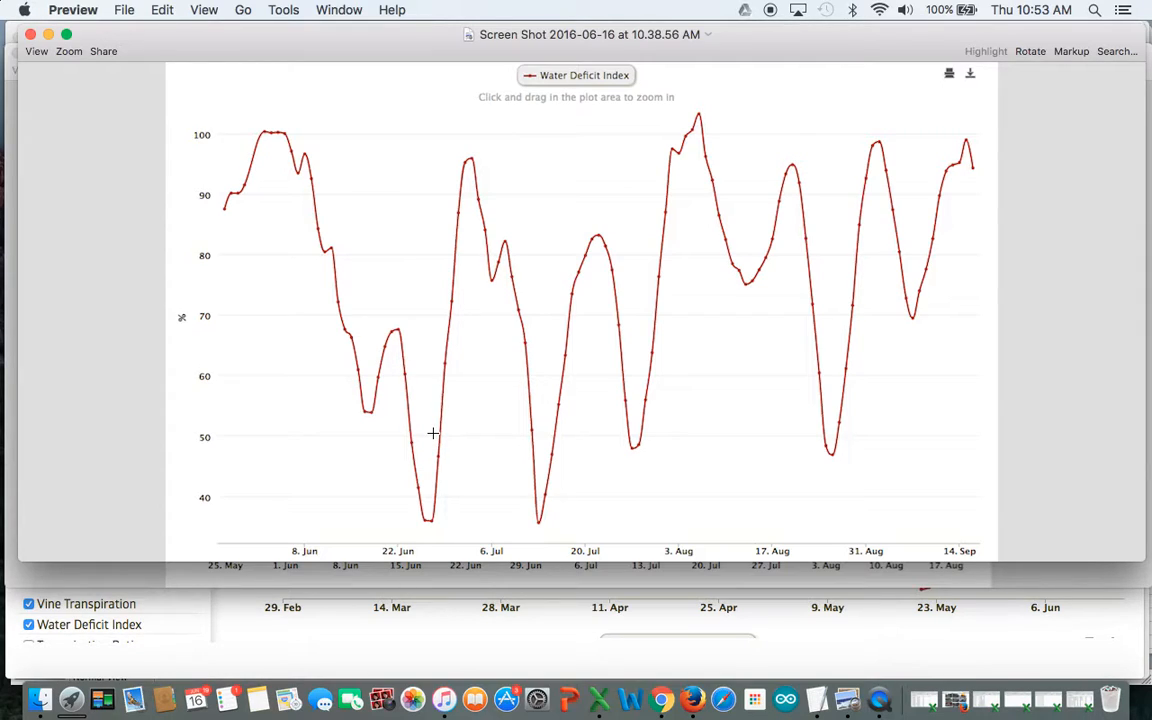
mouse_move(428, 518)
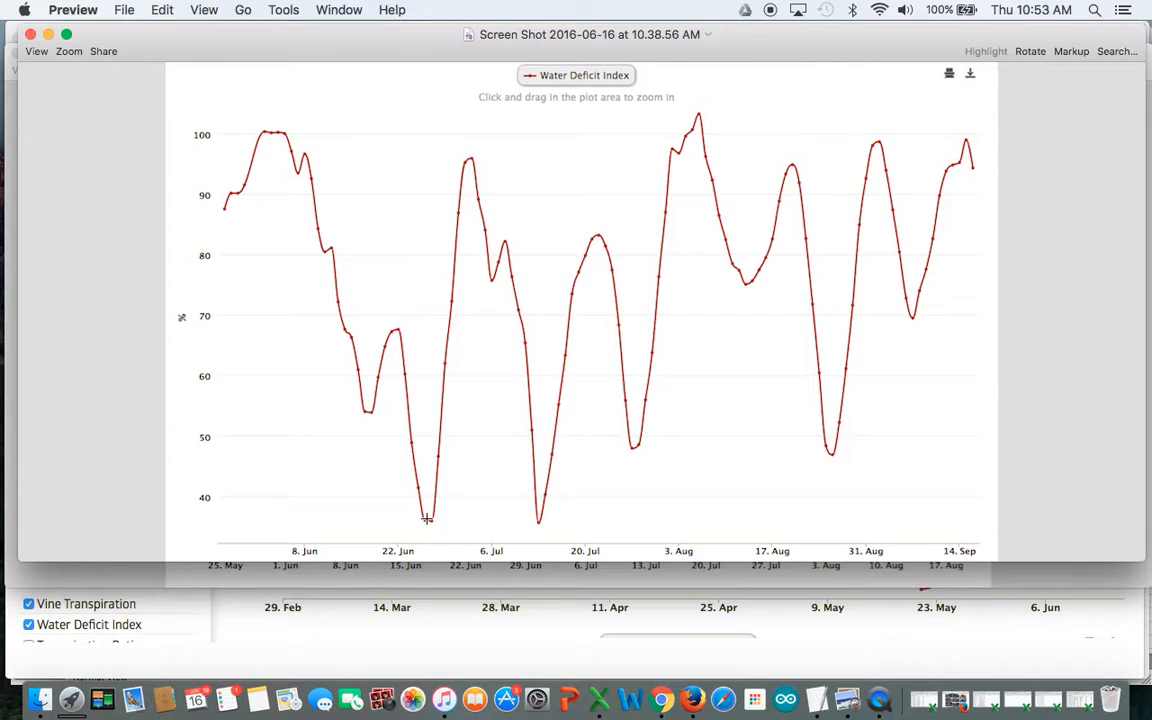
mouse_move(710, 292)
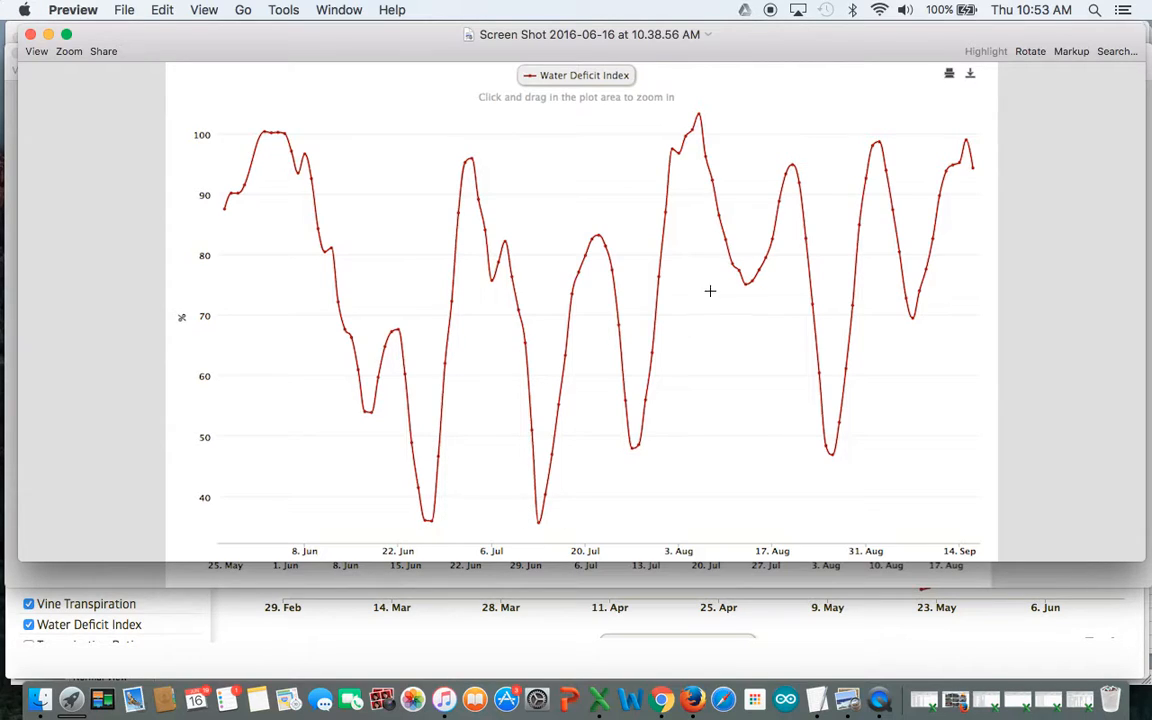
mouse_move(864, 378)
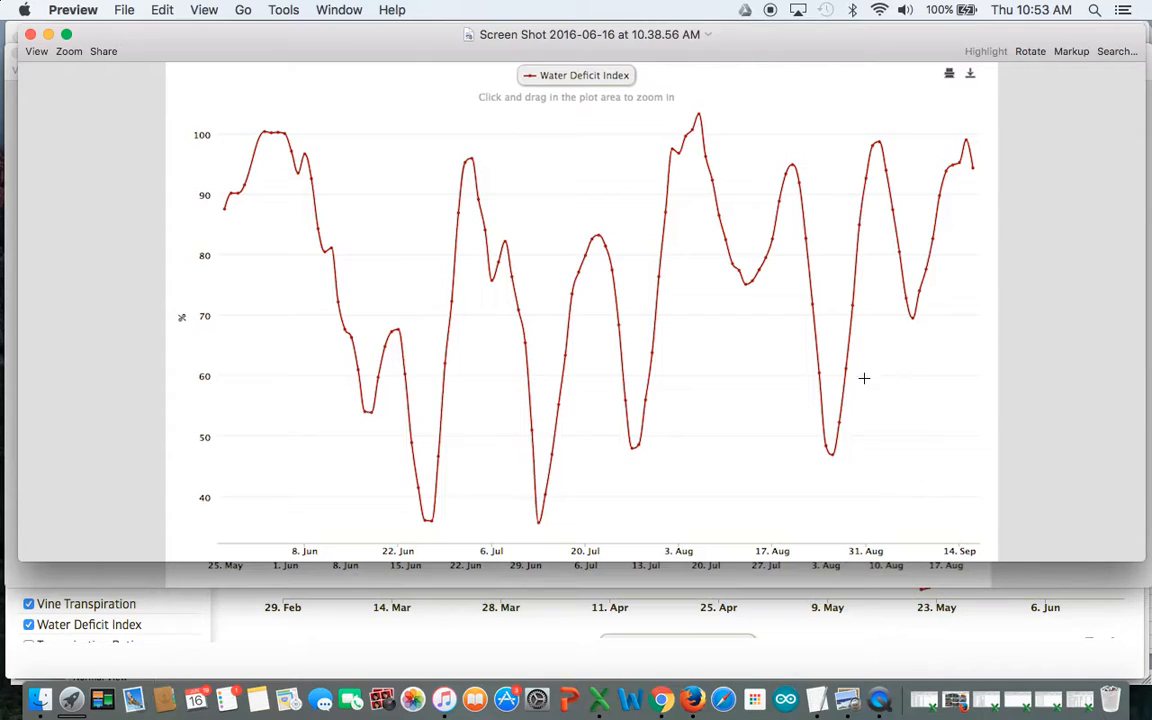
mouse_move(510, 340)
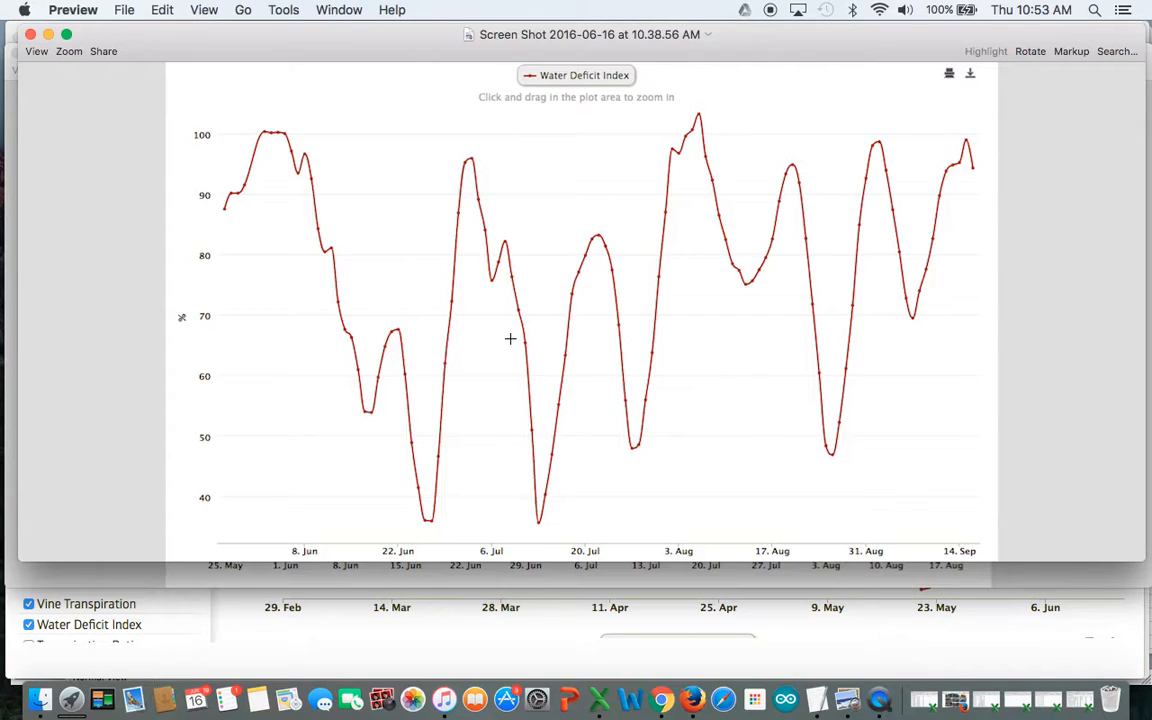
mouse_move(472, 584)
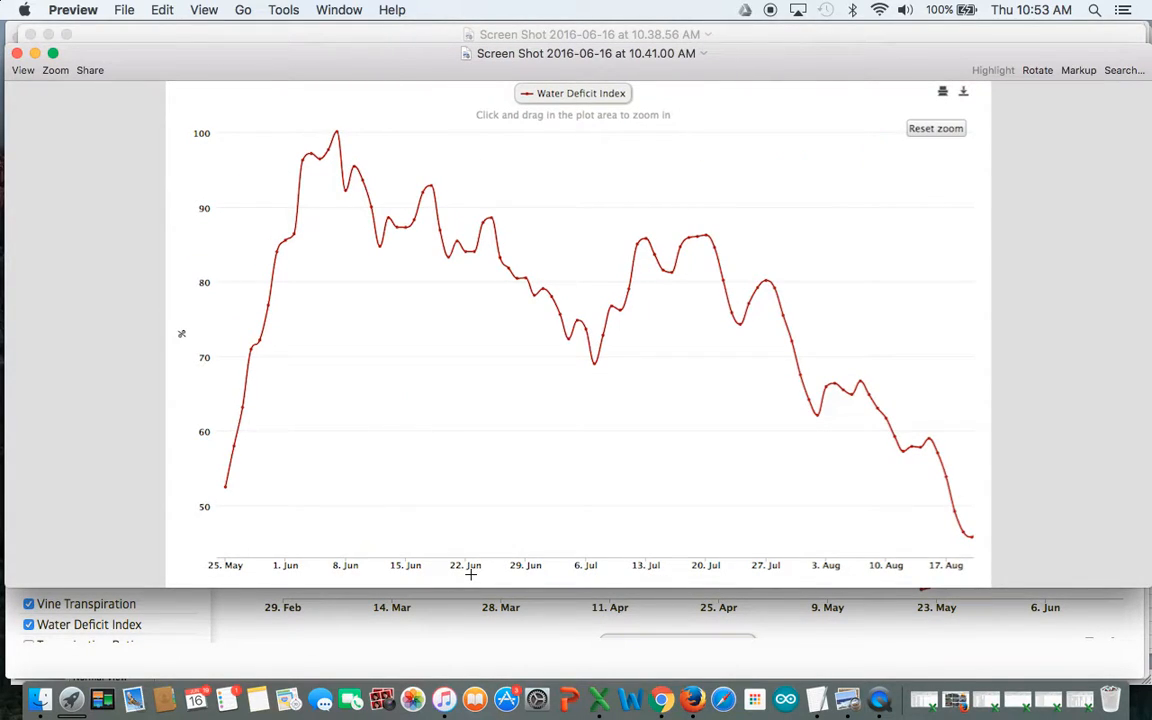
mouse_move(336, 152)
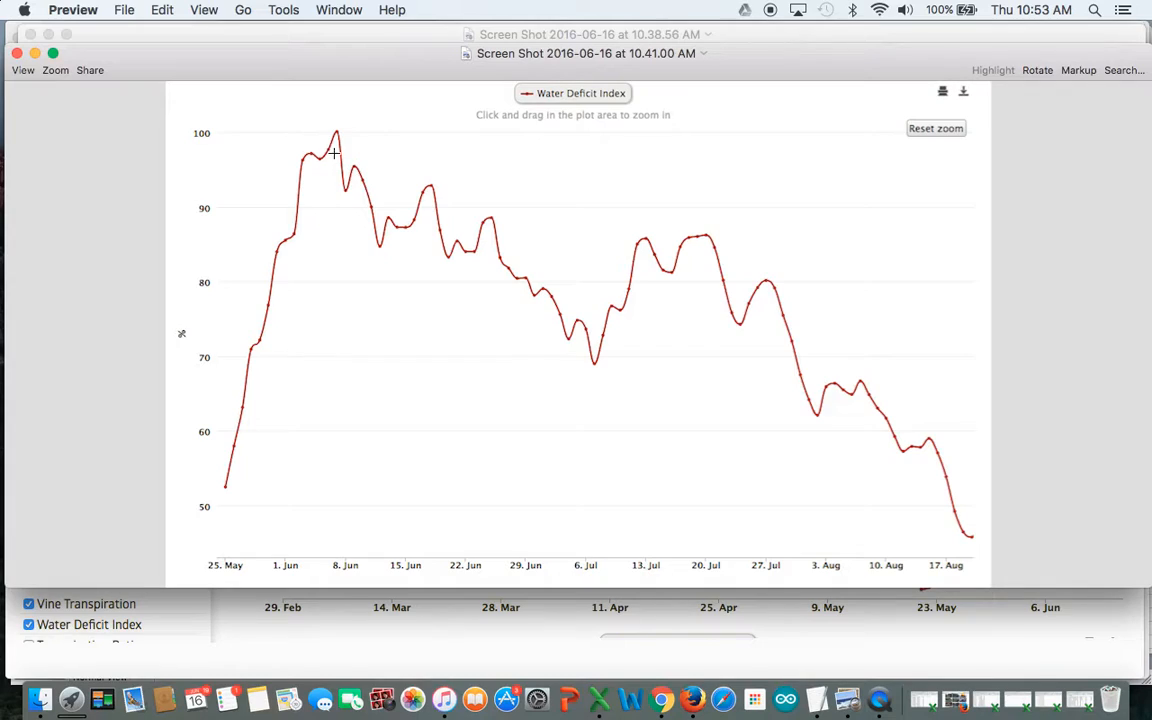
mouse_move(336, 168)
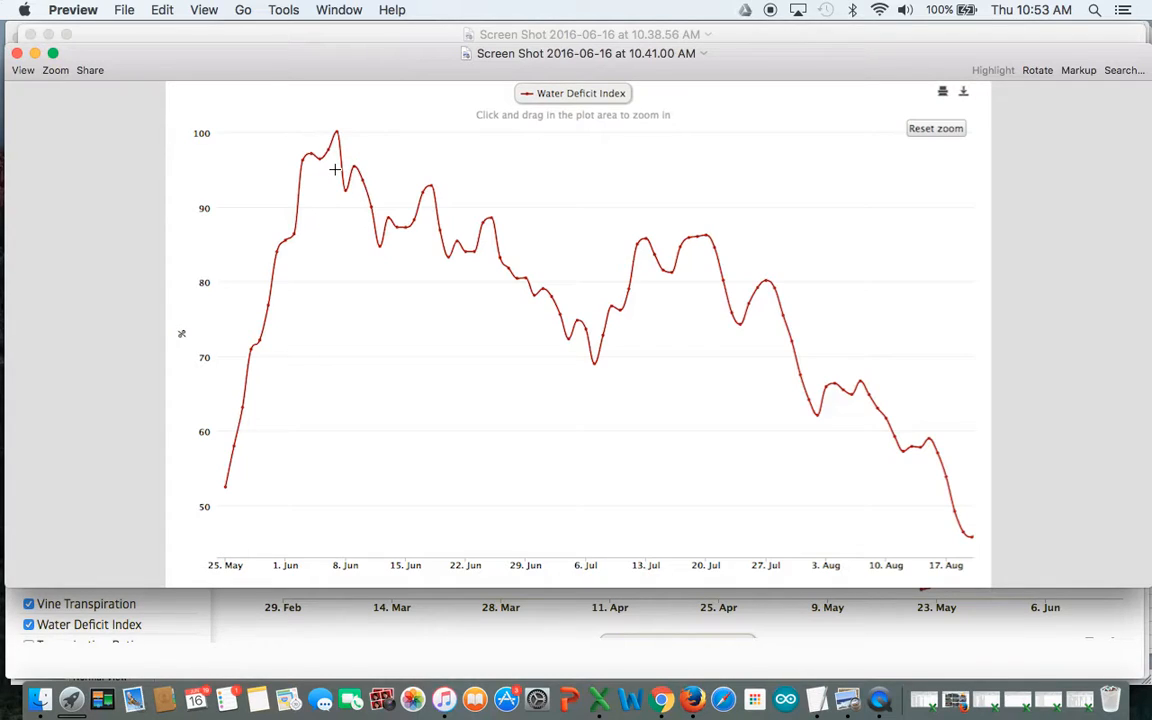
mouse_move(340, 176)
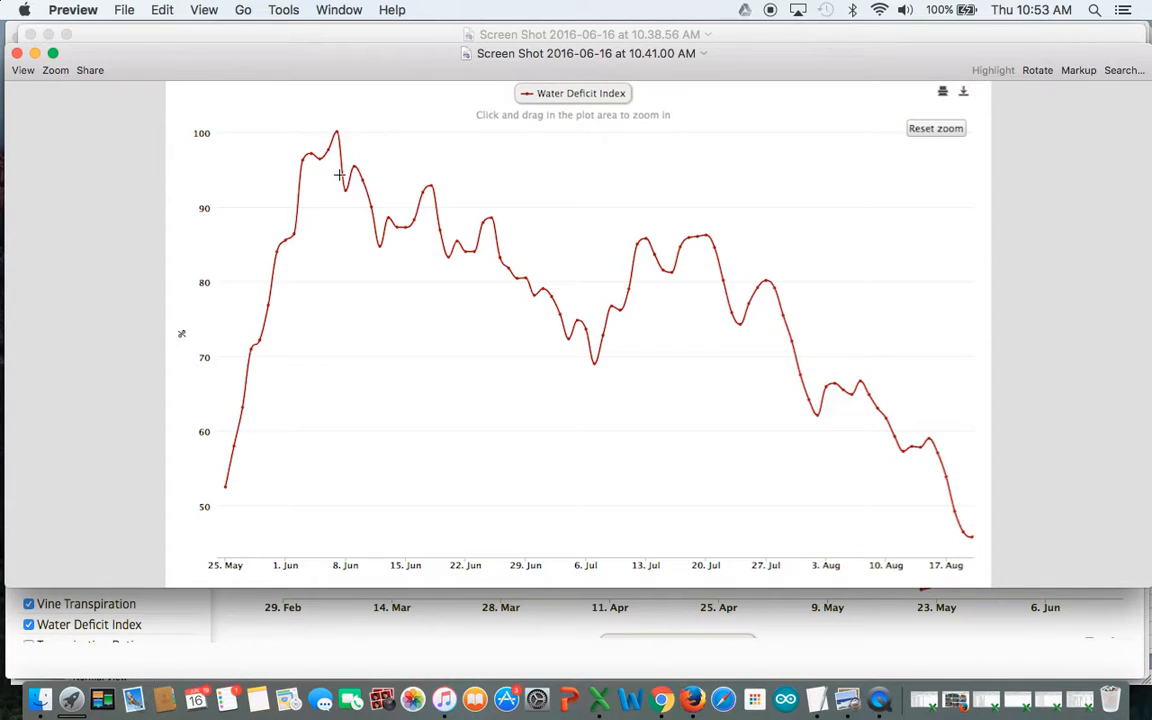
mouse_move(788, 376)
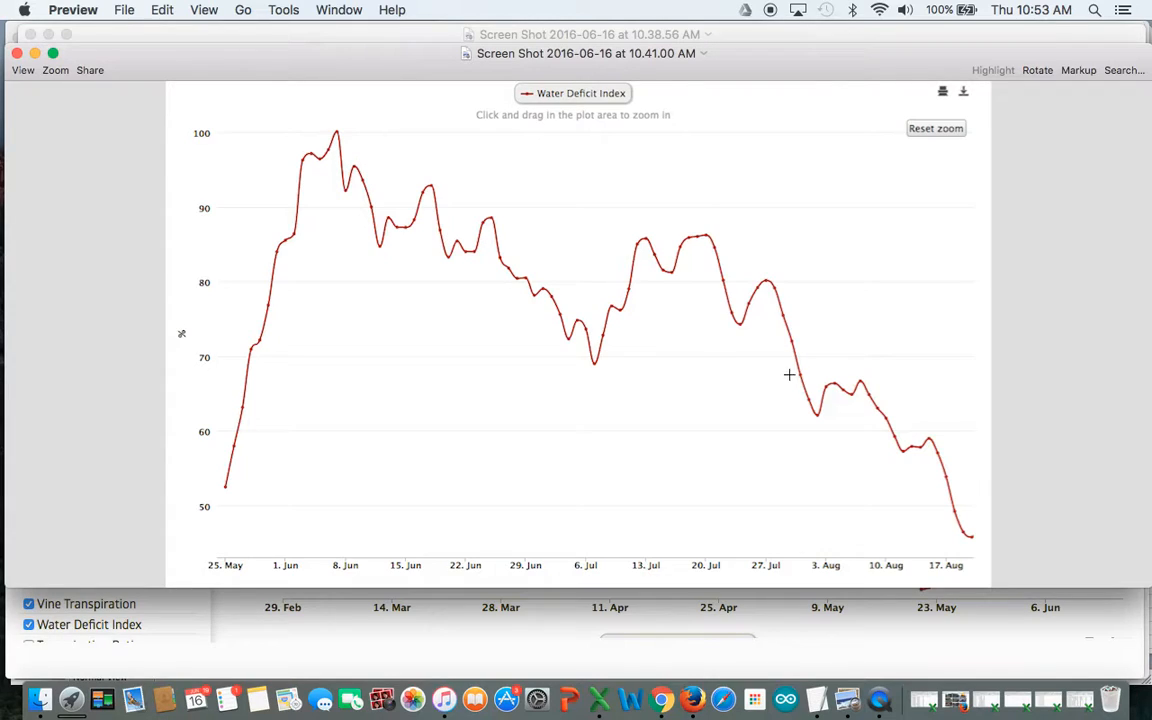
mouse_move(904, 440)
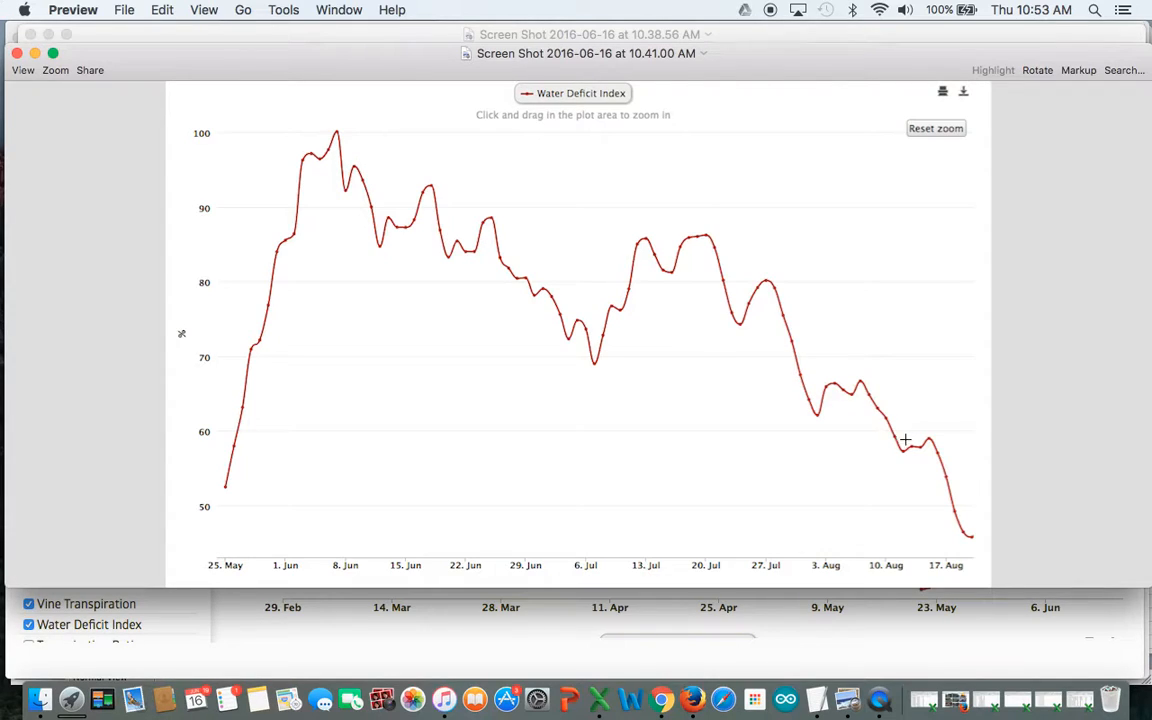
mouse_move(432, 640)
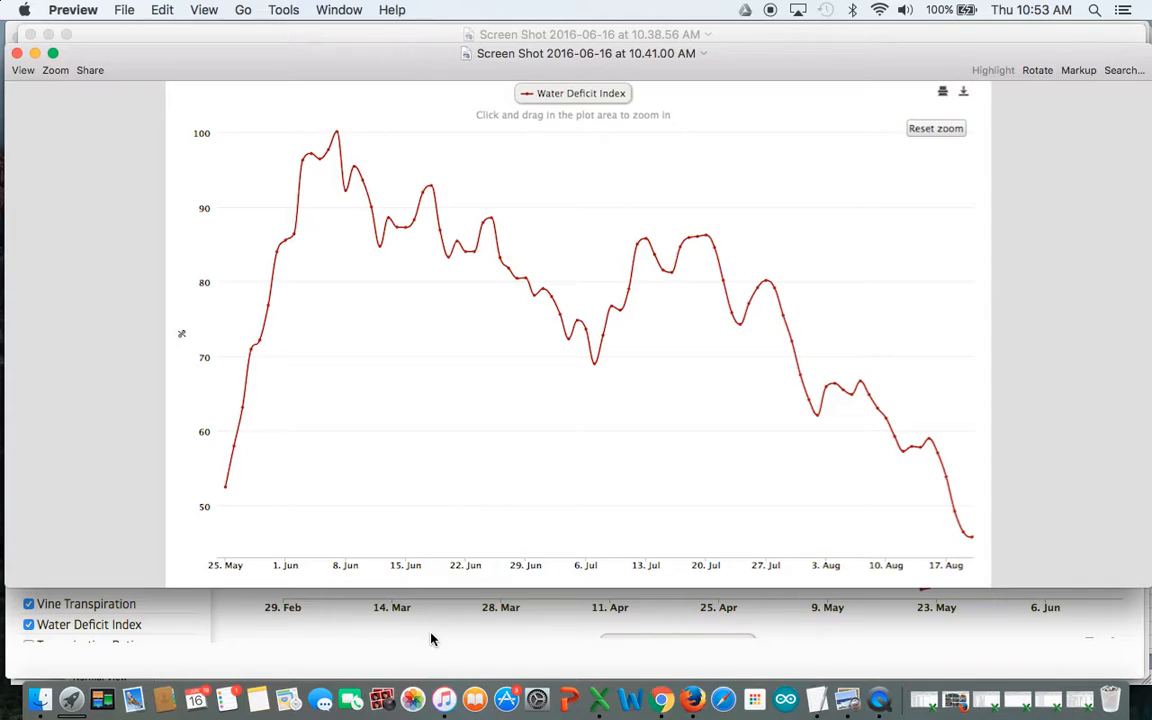